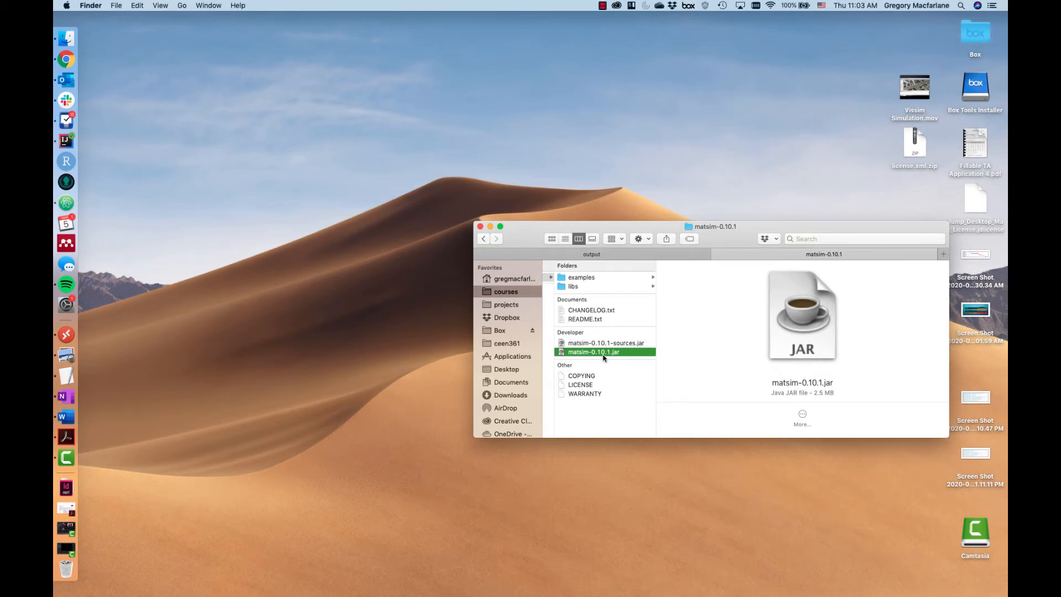
pyautogui.moveTo(578, 357)
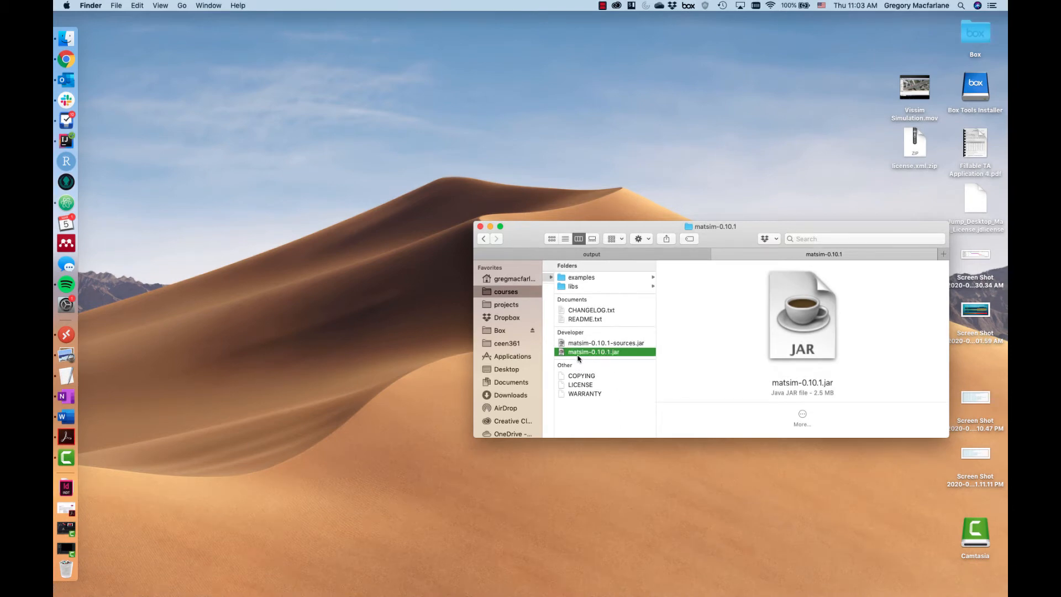
pyautogui.moveTo(587, 357)
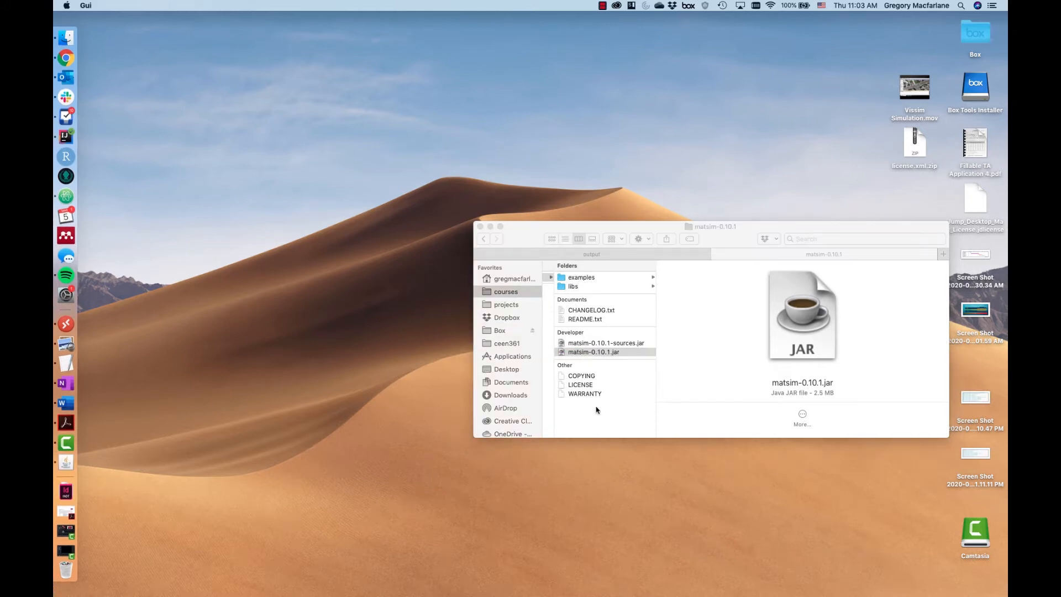
# Launch matsim-0.10.1.jar so the MATSim GUI starts with its config picker
pyautogui.doubleClick(802, 315)
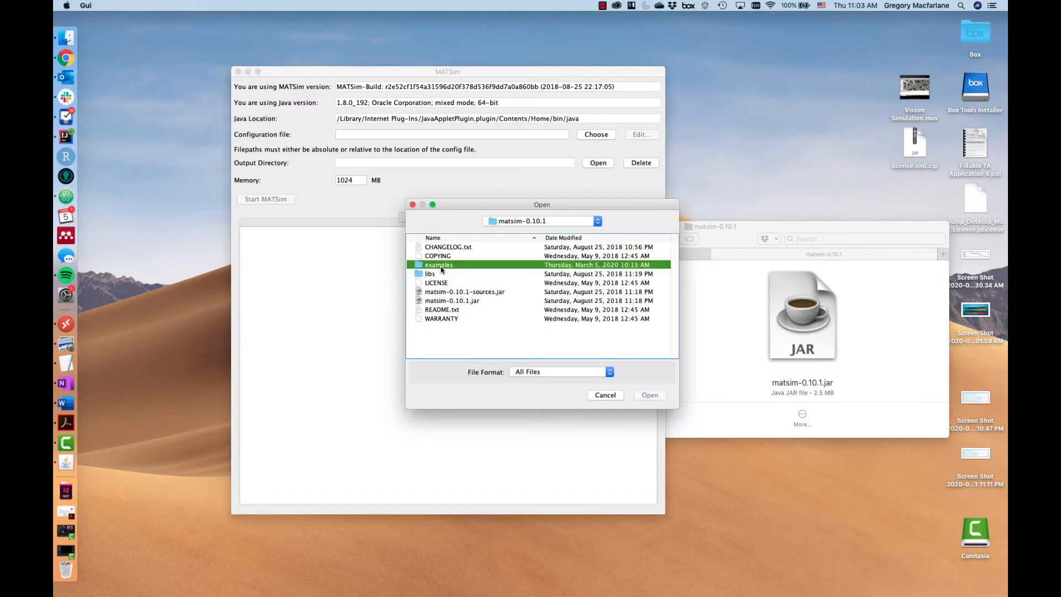
# Pick examples/payson/config_default.xml as the MATSim configuration file
pyautogui.doubleClick(439, 264)
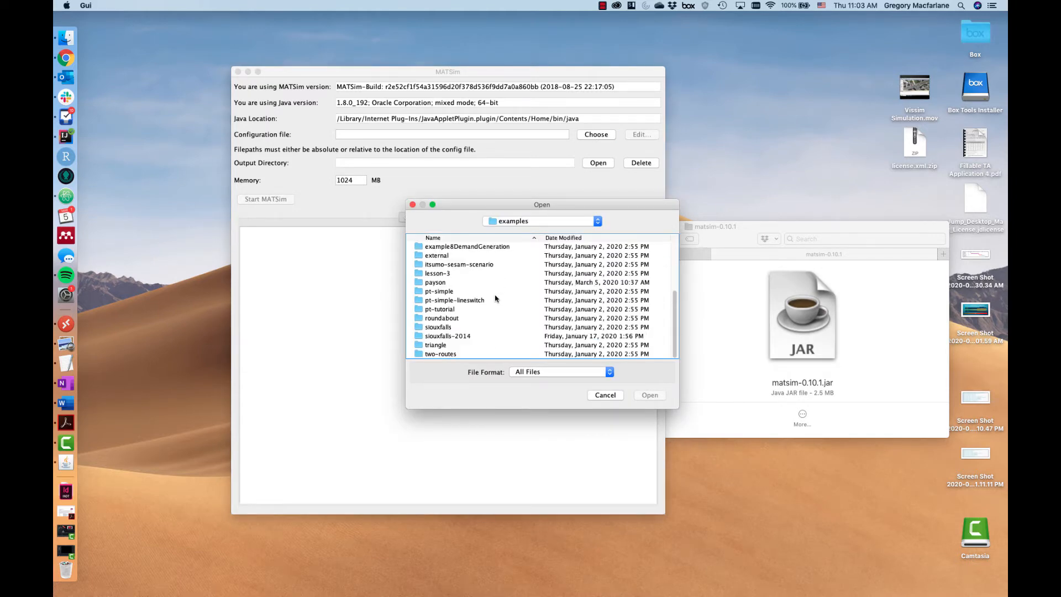
pyautogui.doubleClick(435, 282)
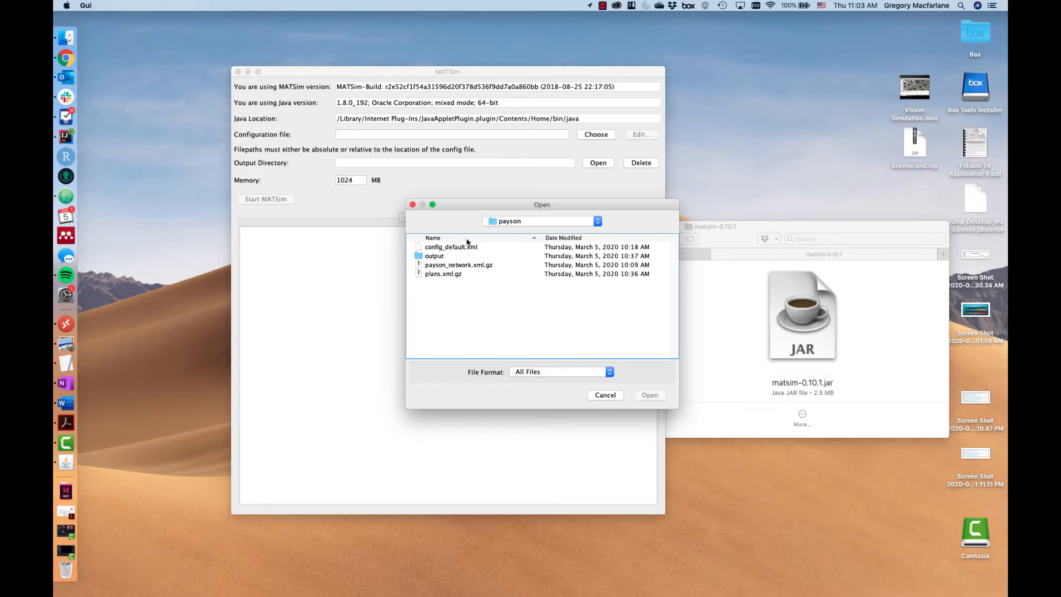
pyautogui.click(605, 395)
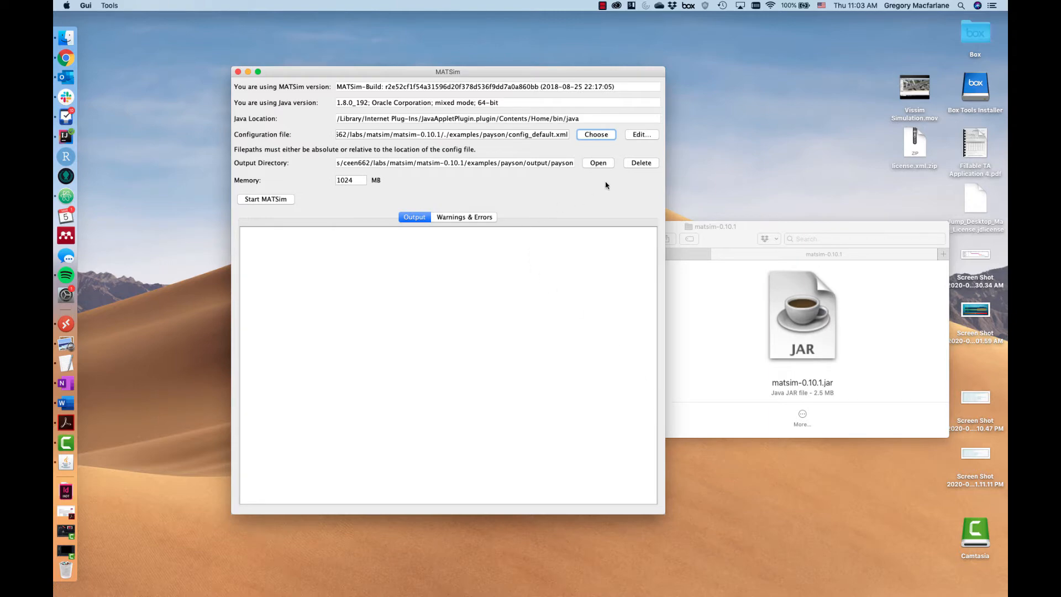
# Set the controler outputDirectory to output/payson1 in the Config Editor and save it
pyautogui.click(640, 134)
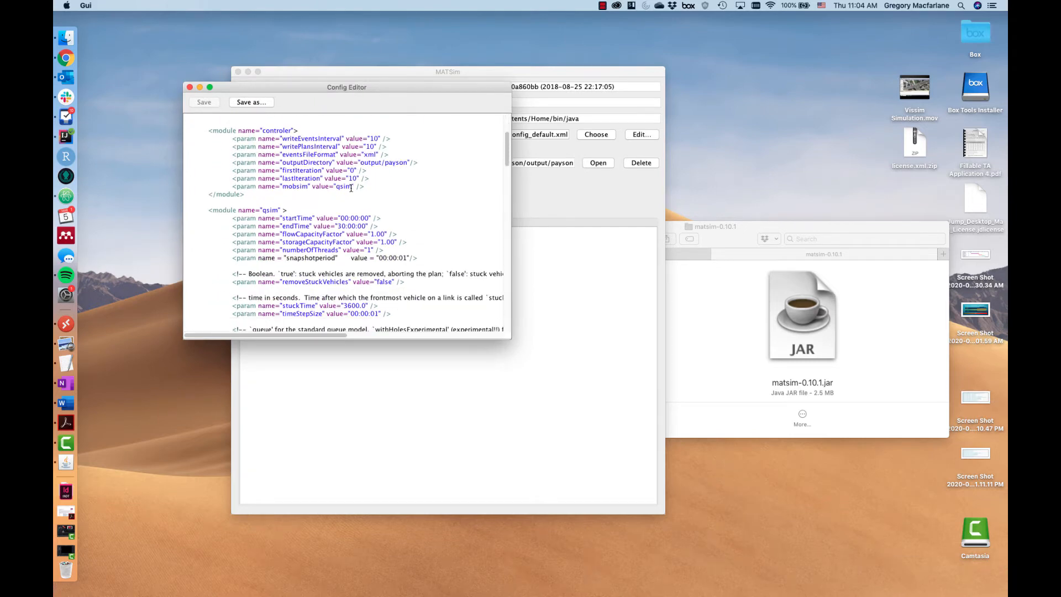
pyautogui.scroll(3)
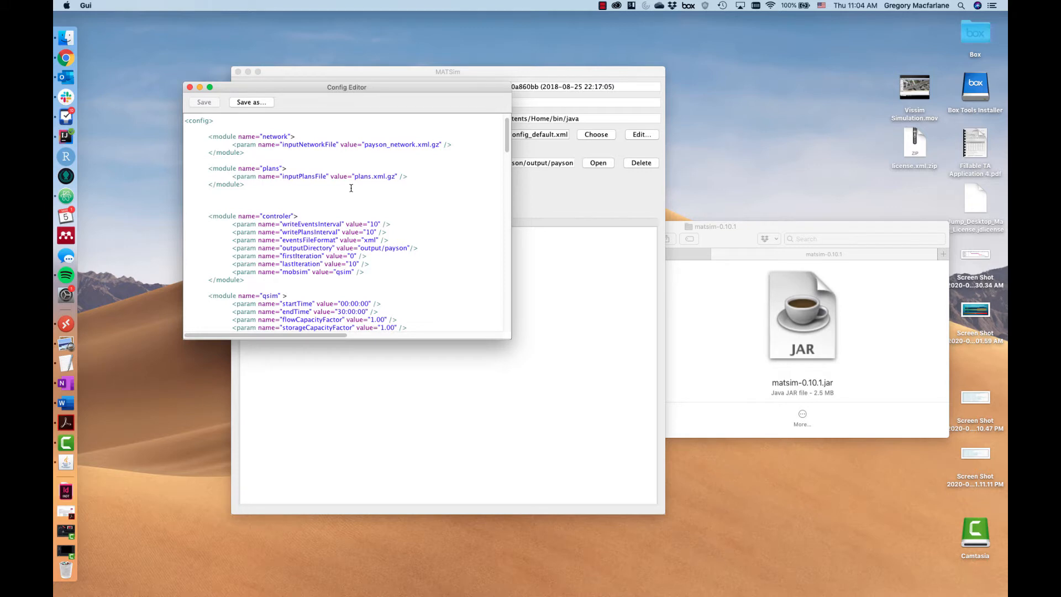
pyautogui.scroll(-3)
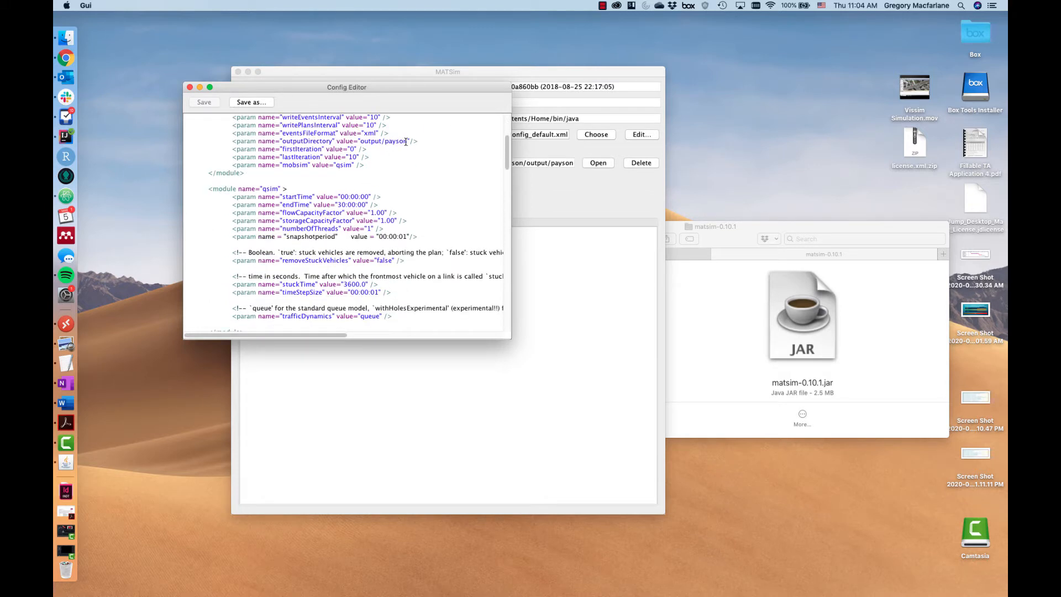
pyautogui.moveTo(448, 167)
pyautogui.write('1')
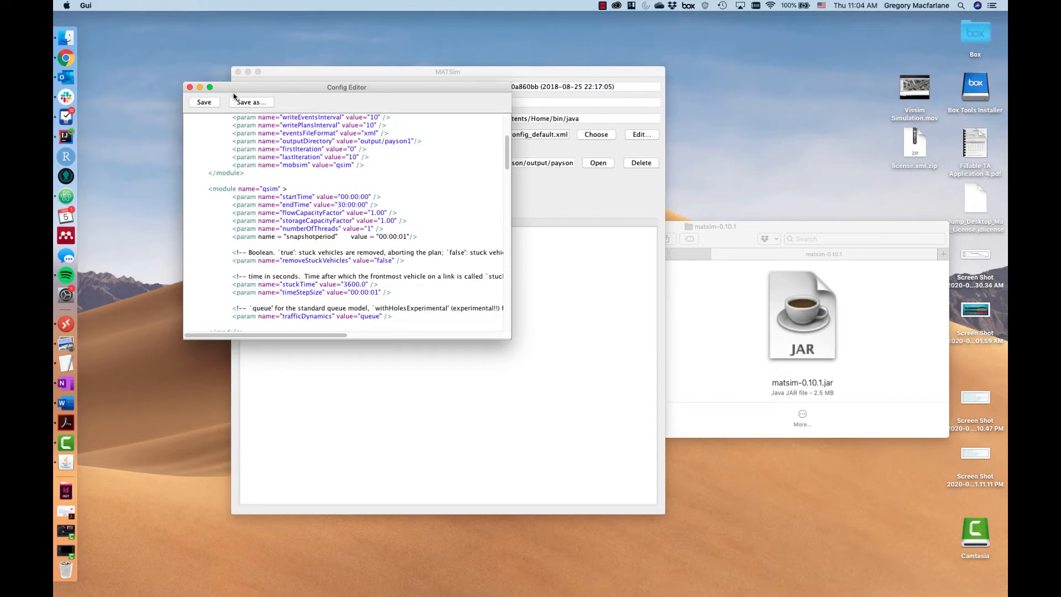
pyautogui.click(190, 86)
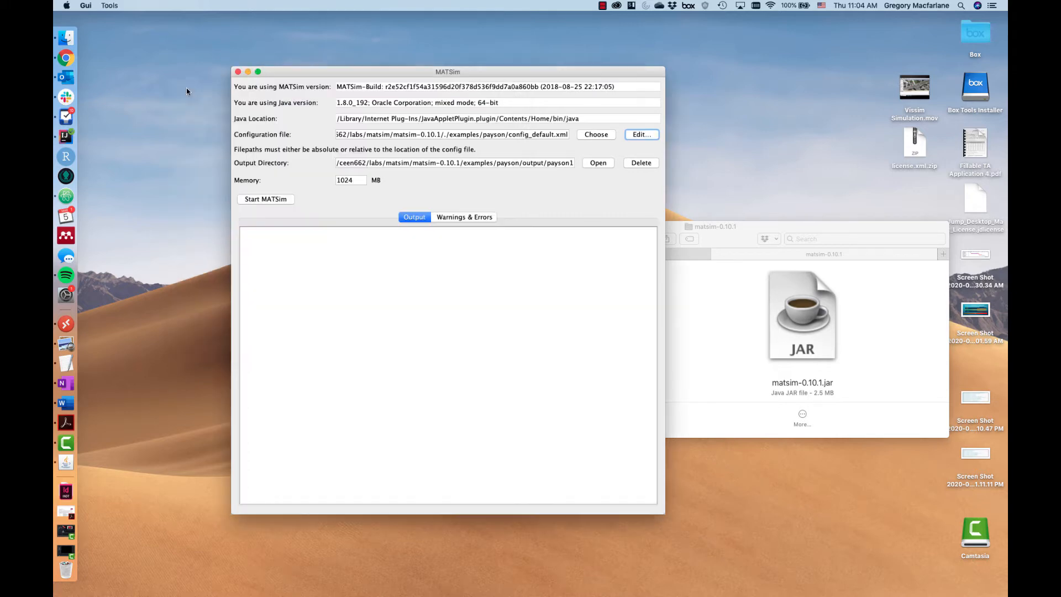
# Keep memory at 1024 MB and start the Payson MATSim run until shutdown completes
pyautogui.click(350, 180)
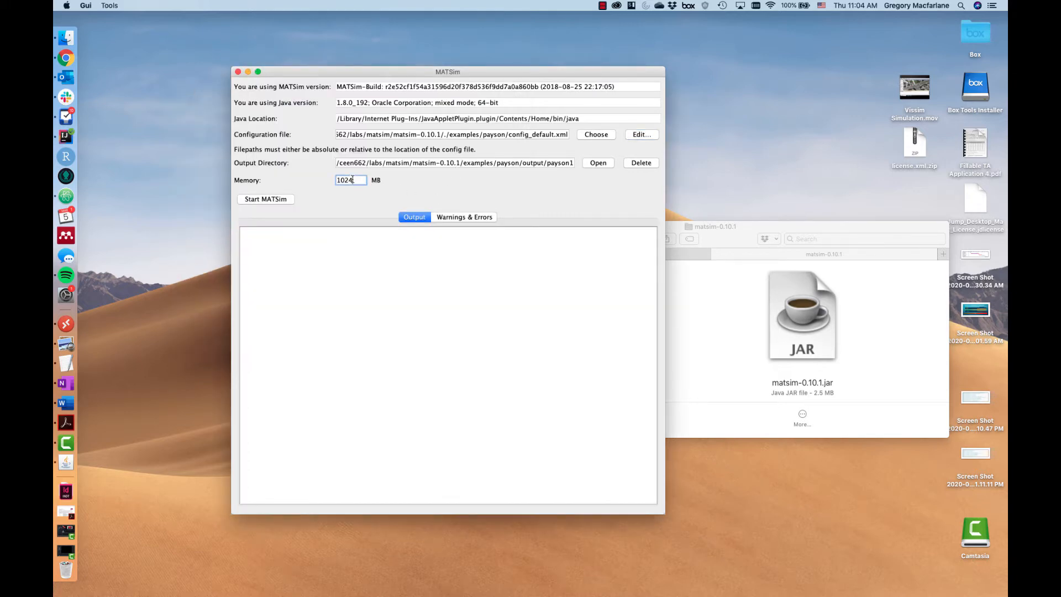
pyautogui.tripleClick(350, 180)
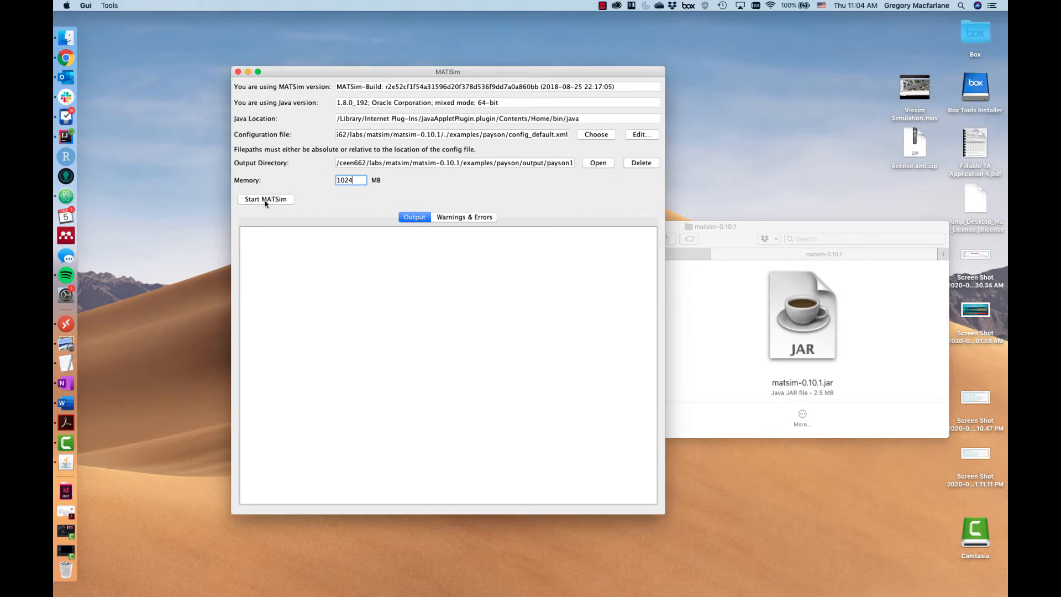
pyautogui.click(264, 199)
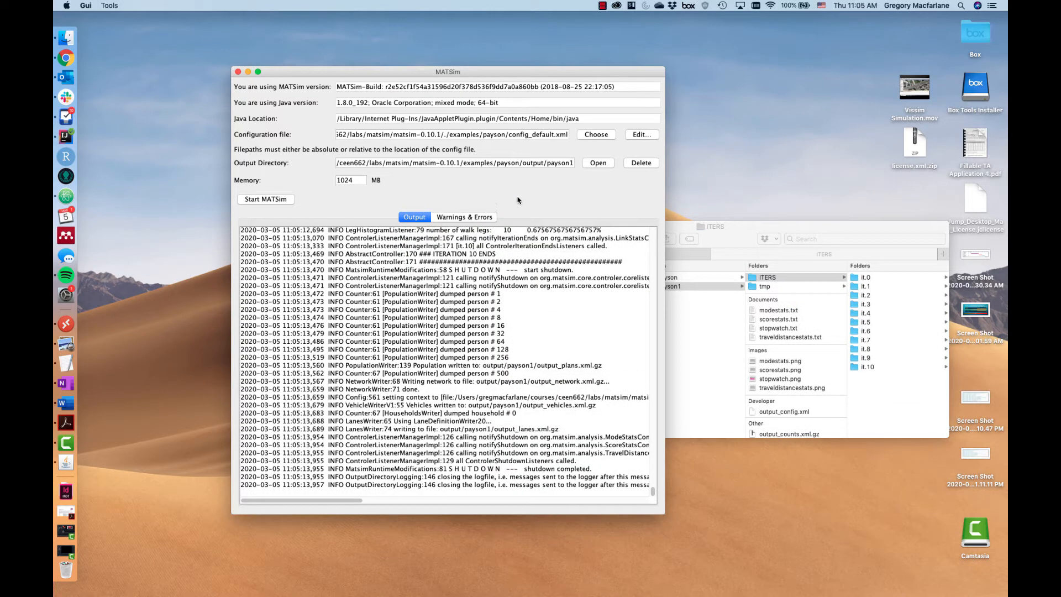
pyautogui.moveTo(444, 265)
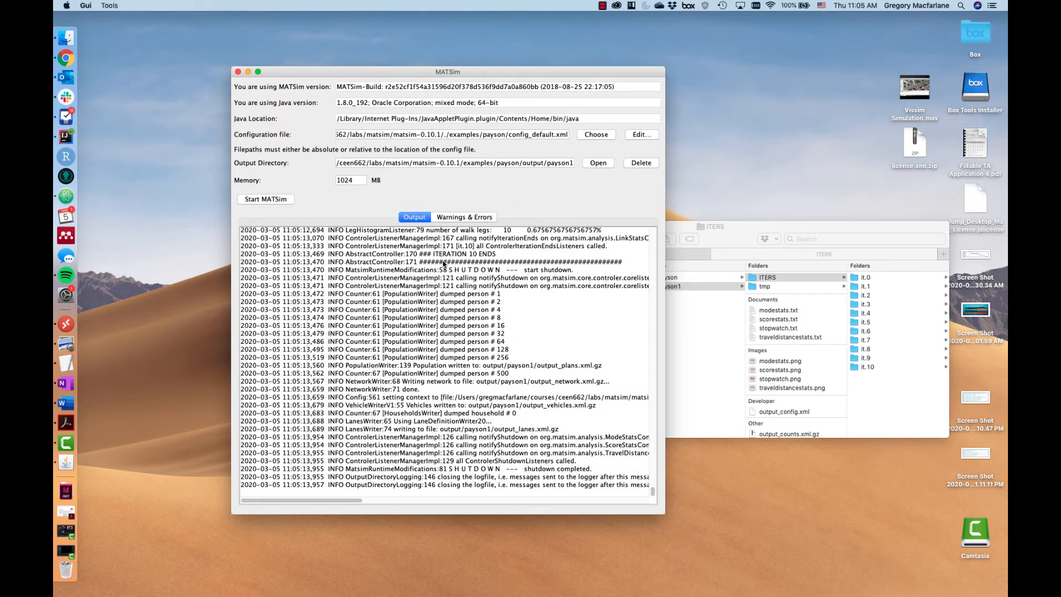
pyautogui.moveTo(491, 313)
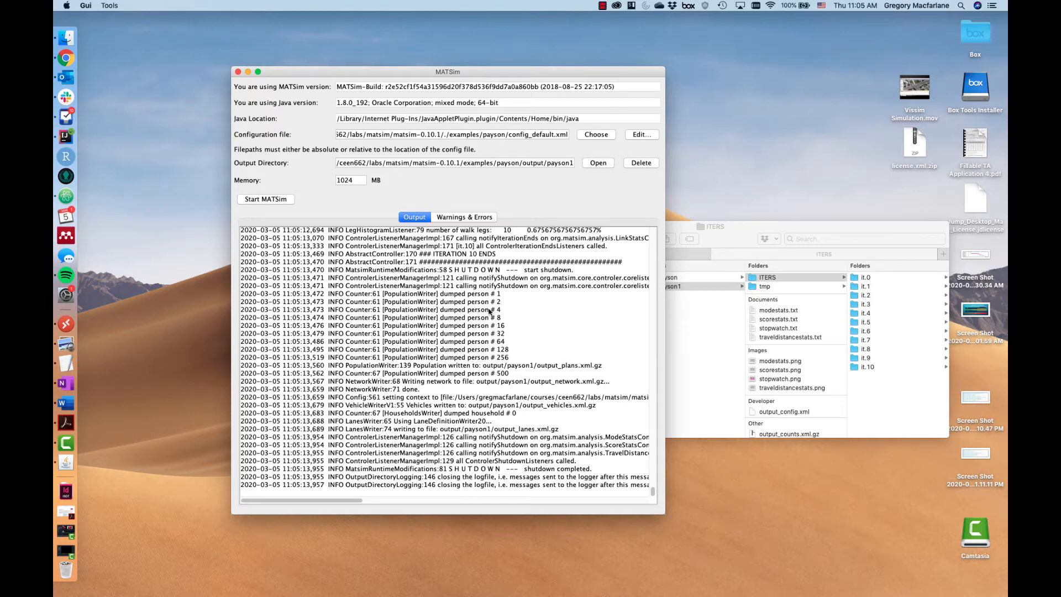
pyautogui.moveTo(734, 245)
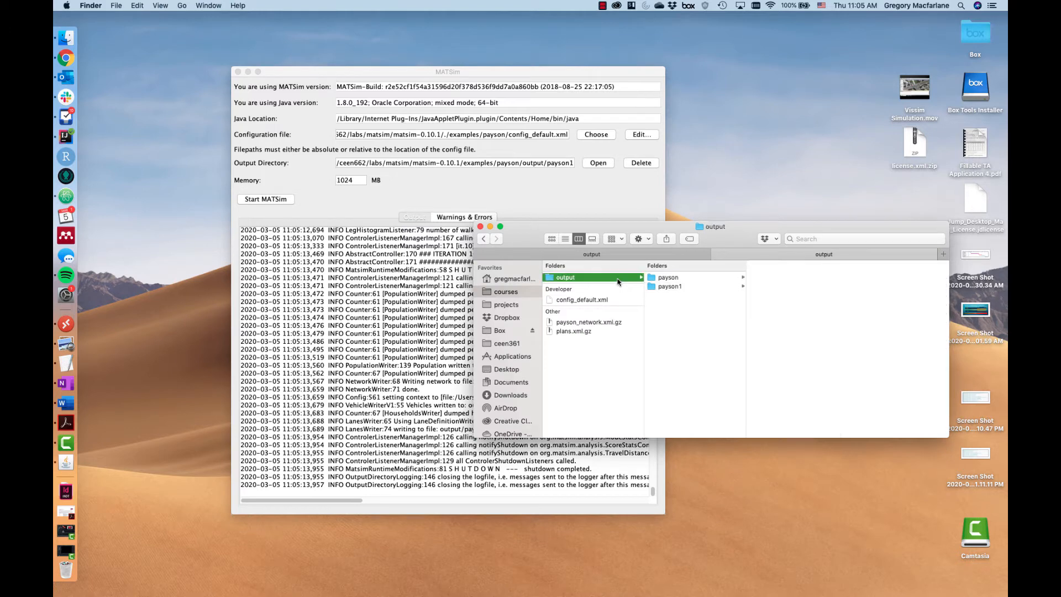
# Browse the payson1 output folder with its ITERS, stats and output files
pyautogui.click(670, 285)
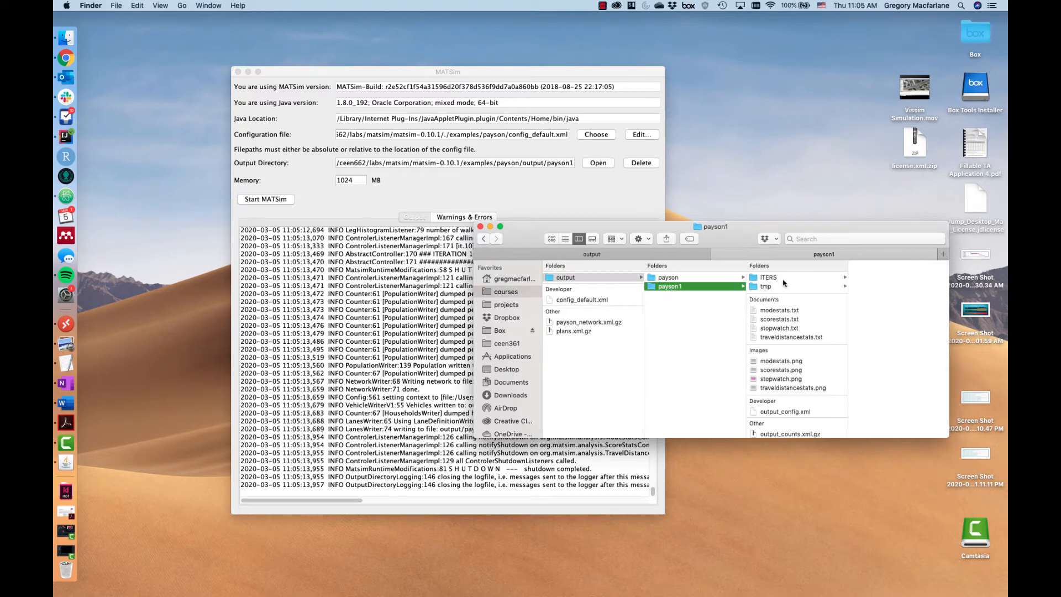
pyautogui.scroll(-3)
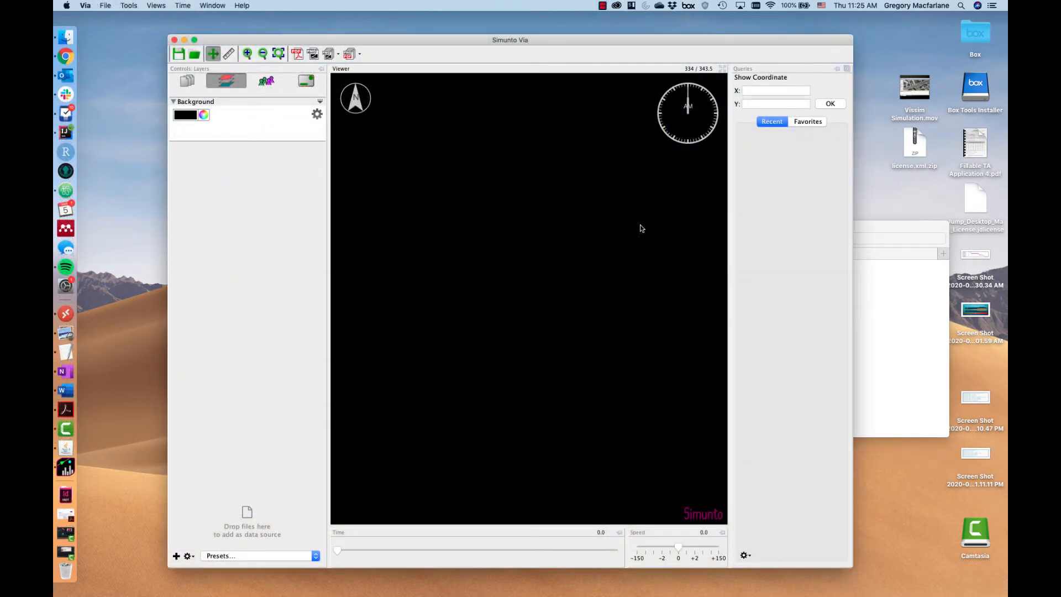
pyautogui.moveTo(460, 209)
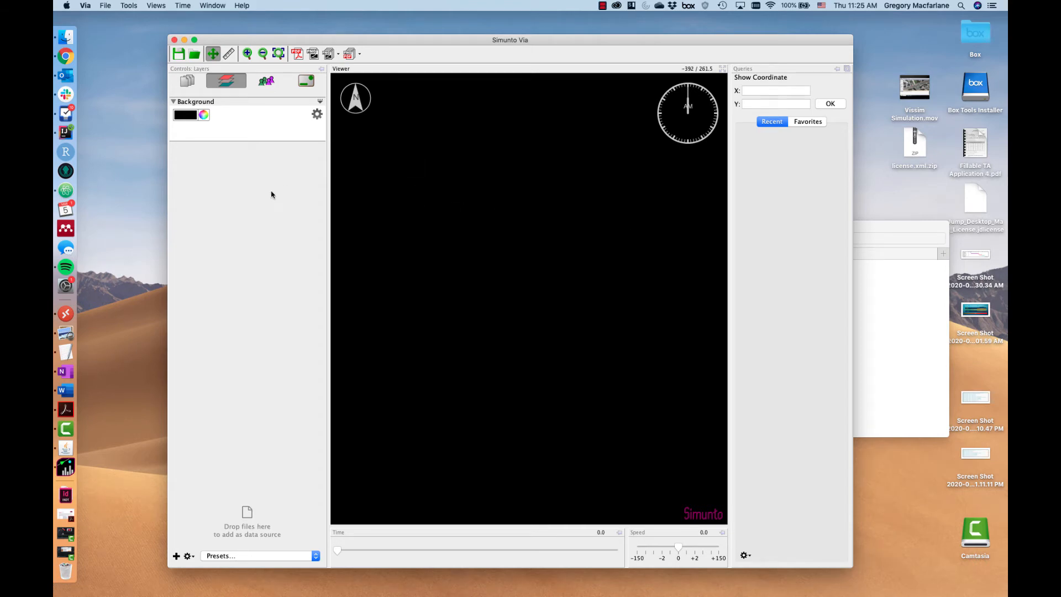
# Add payson_network.xml.gz and output_events.xml.gz as Via data sources
pyautogui.click(186, 81)
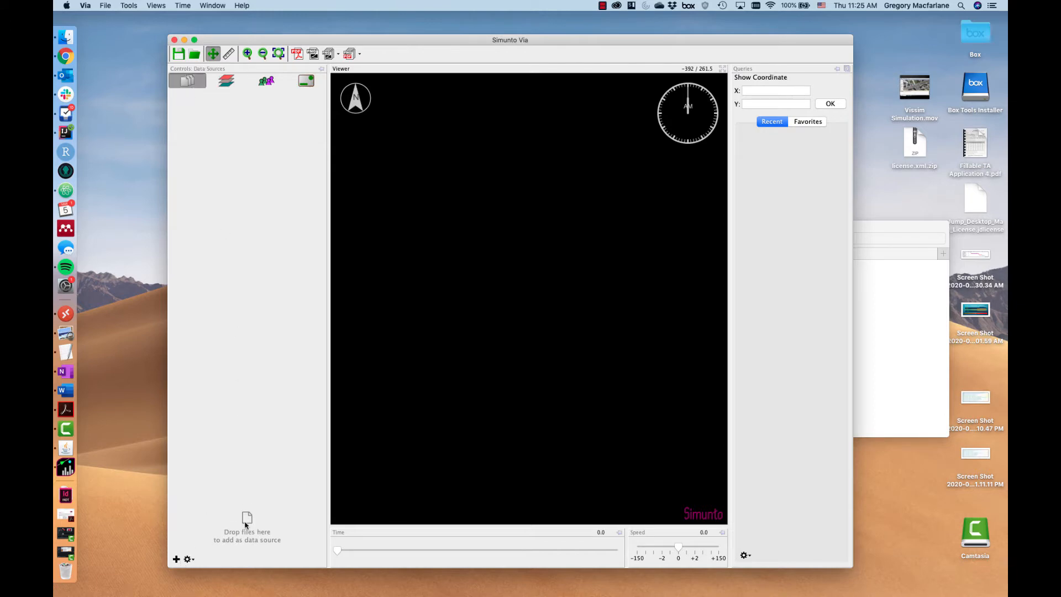
pyautogui.moveTo(743, 355)
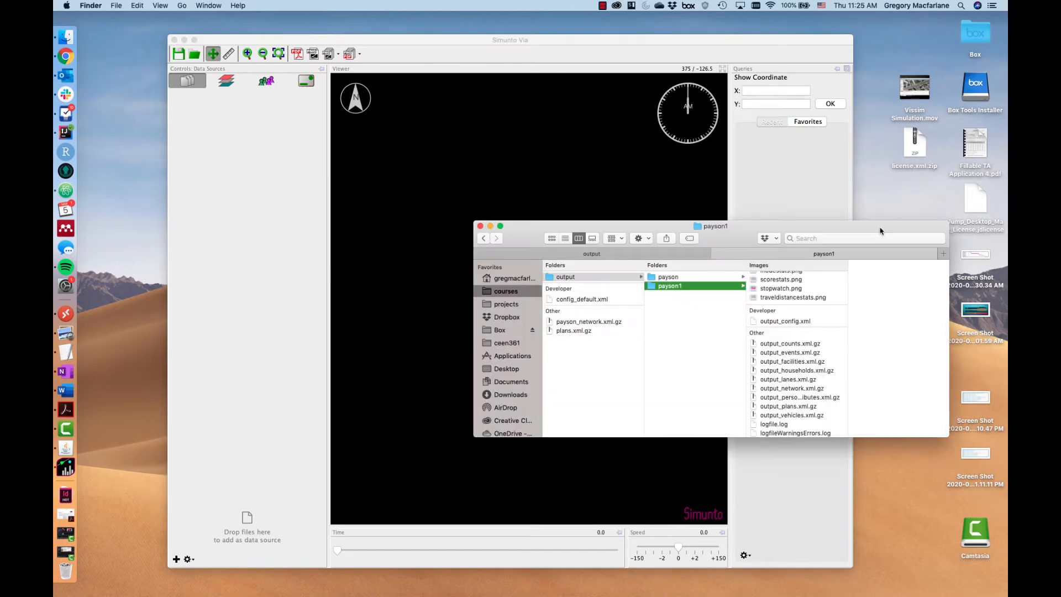
pyautogui.moveTo(715, 225); pyautogui.dragTo(753, 208)
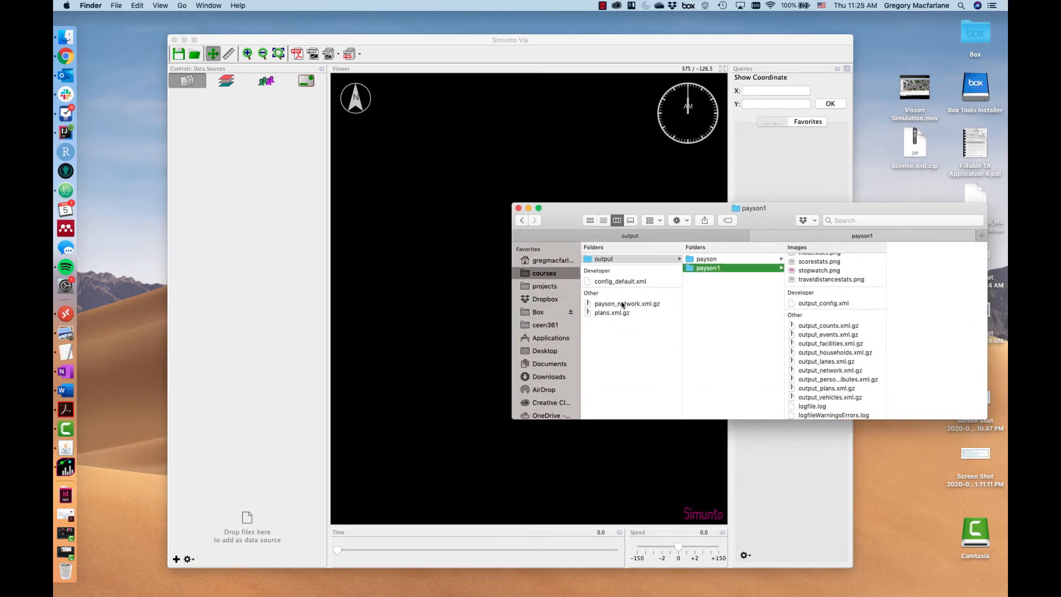
pyautogui.click(626, 303)
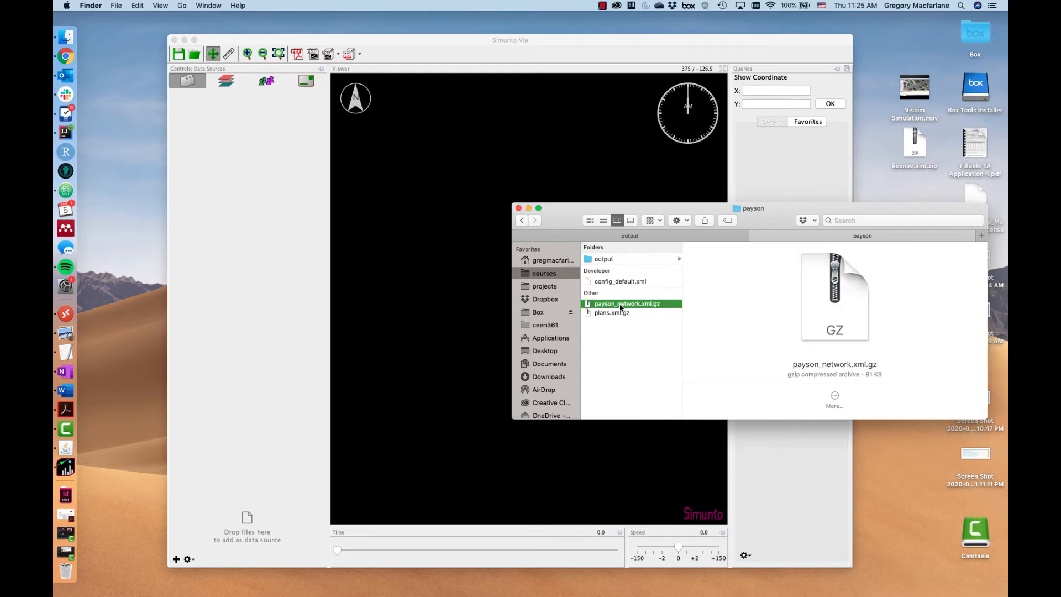
pyautogui.moveTo(589, 309)
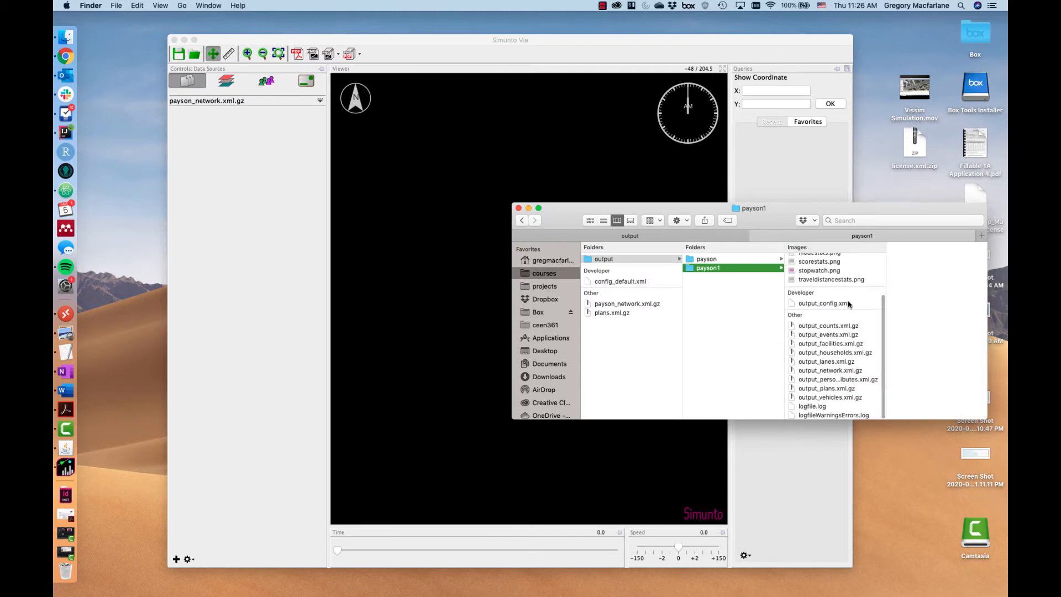
pyautogui.click(827, 334)
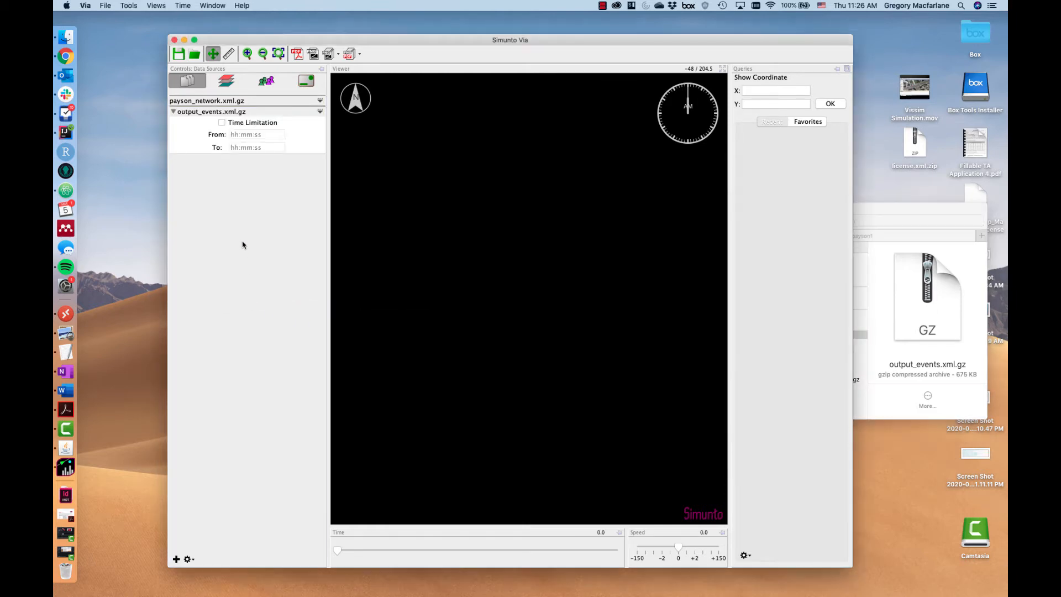
pyautogui.click(226, 81)
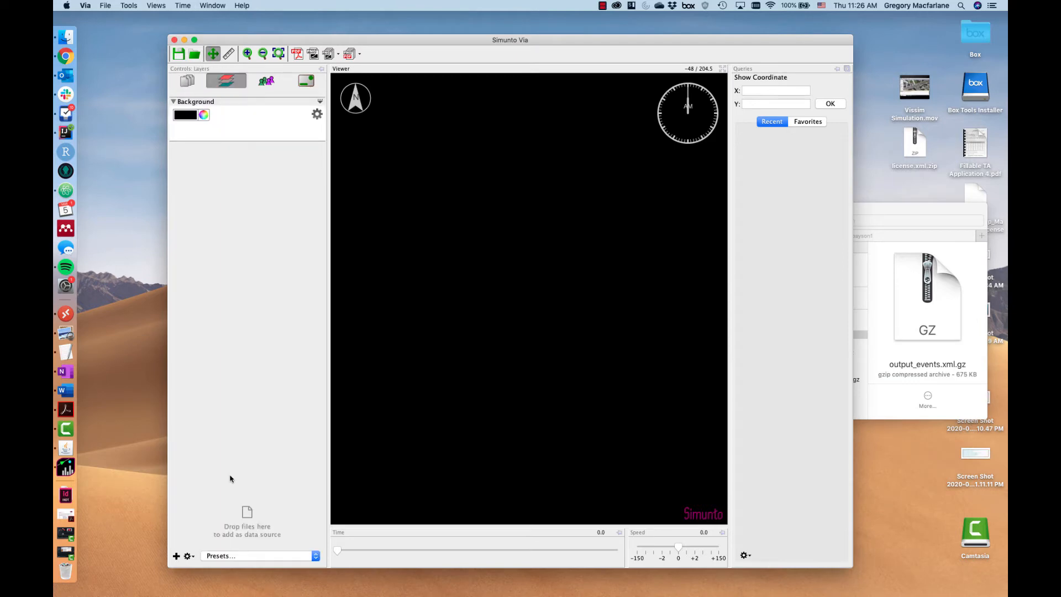
pyautogui.moveTo(175, 556)
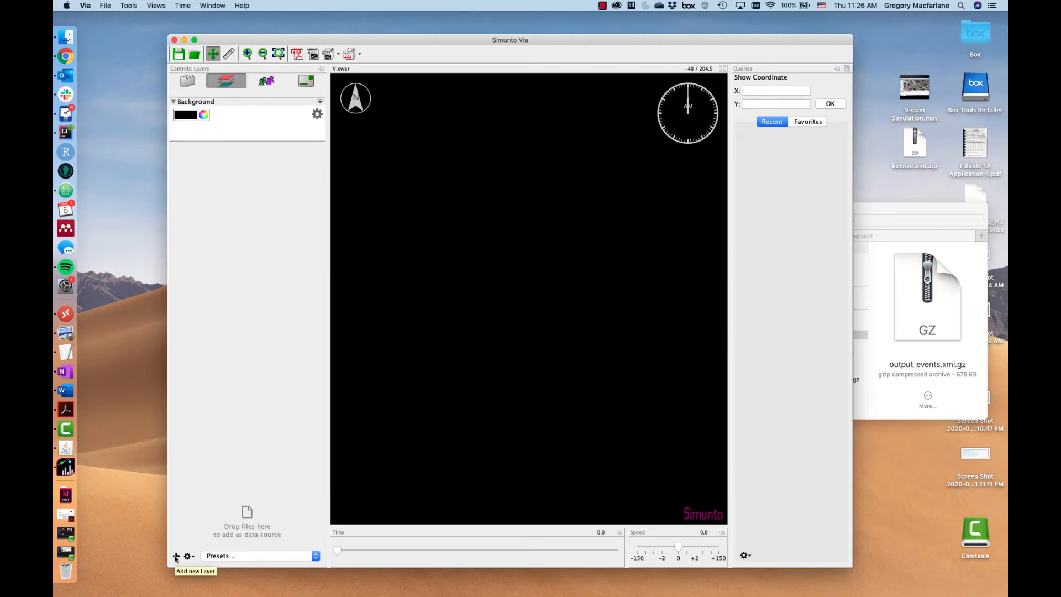
# Add a Network layer from payson_network.xml.gz with car links coloured white
pyautogui.click(176, 556)
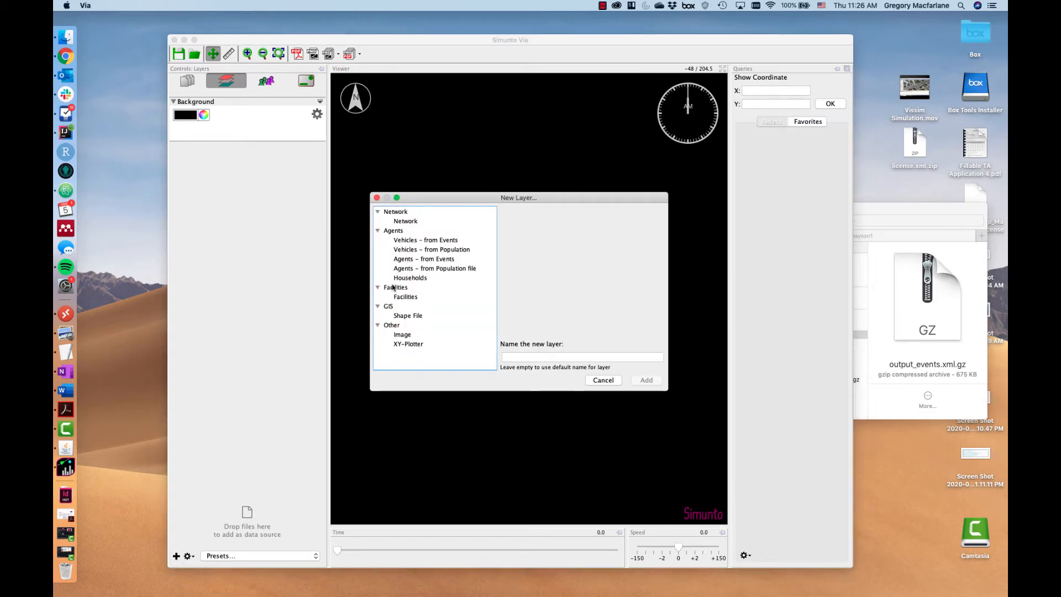
pyautogui.click(406, 221)
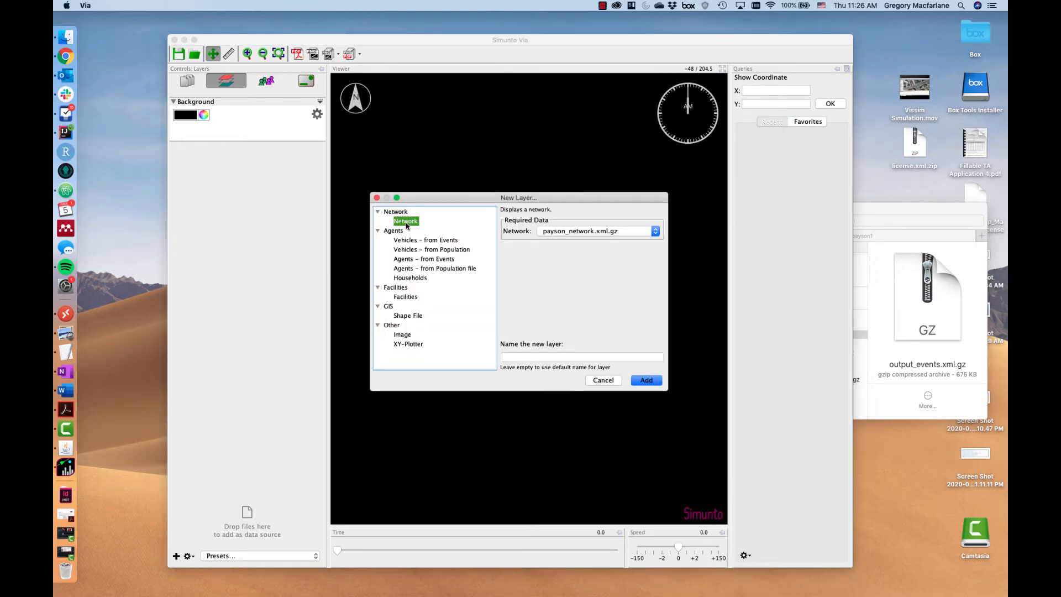
pyautogui.click(644, 379)
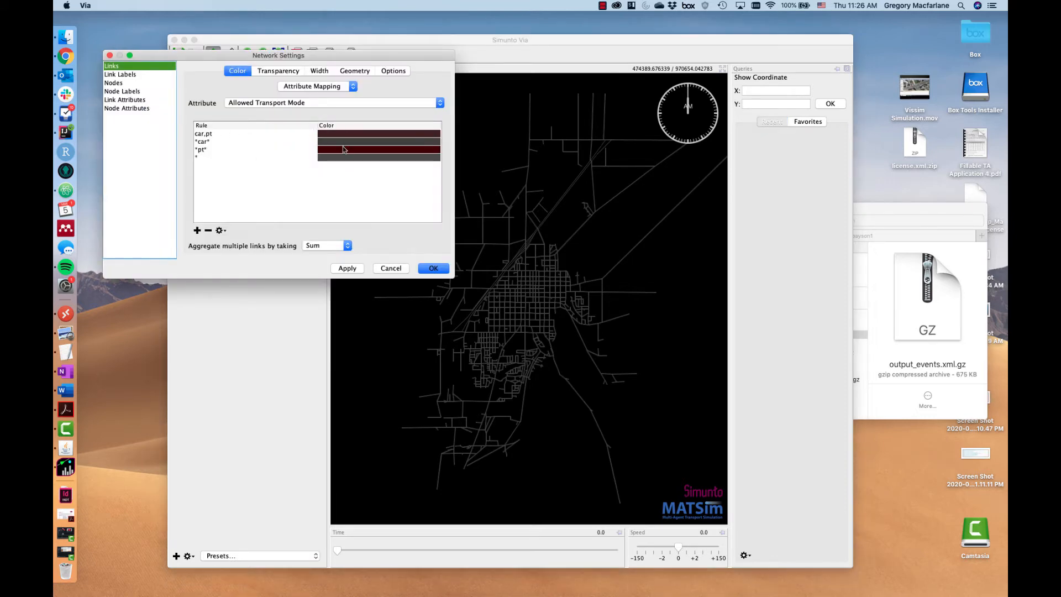
pyautogui.click(378, 142)
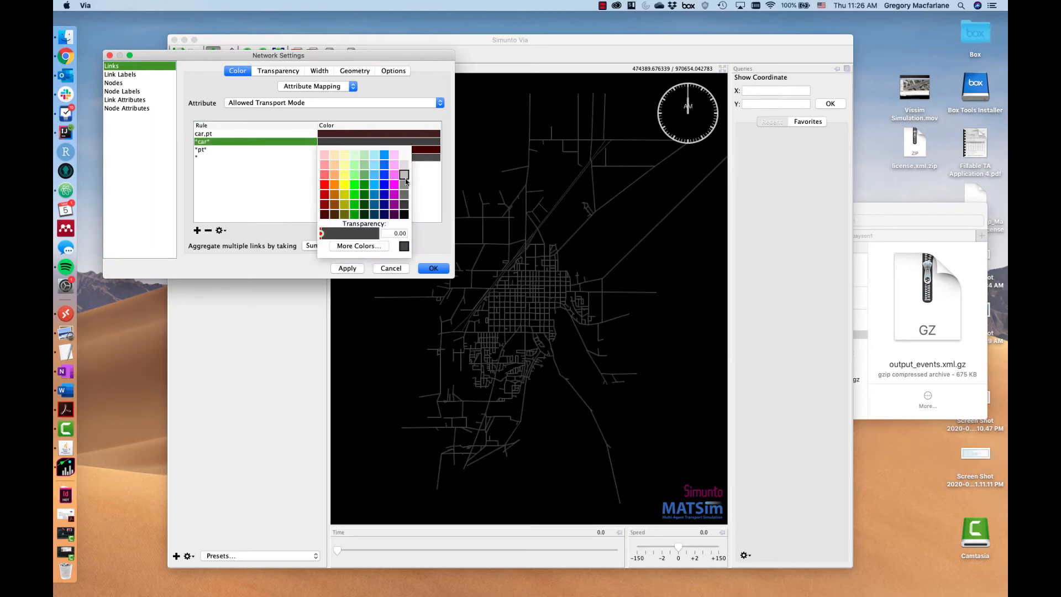
pyautogui.click(433, 268)
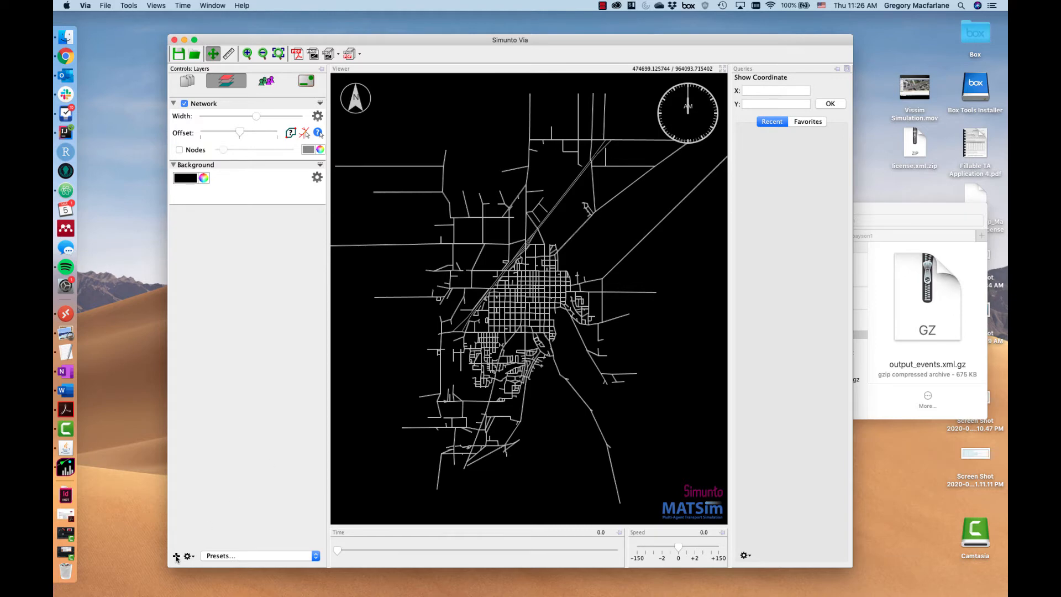
# Add a Vehicles - from Events layer driven by output_events.xml.gz
pyautogui.click(176, 556)
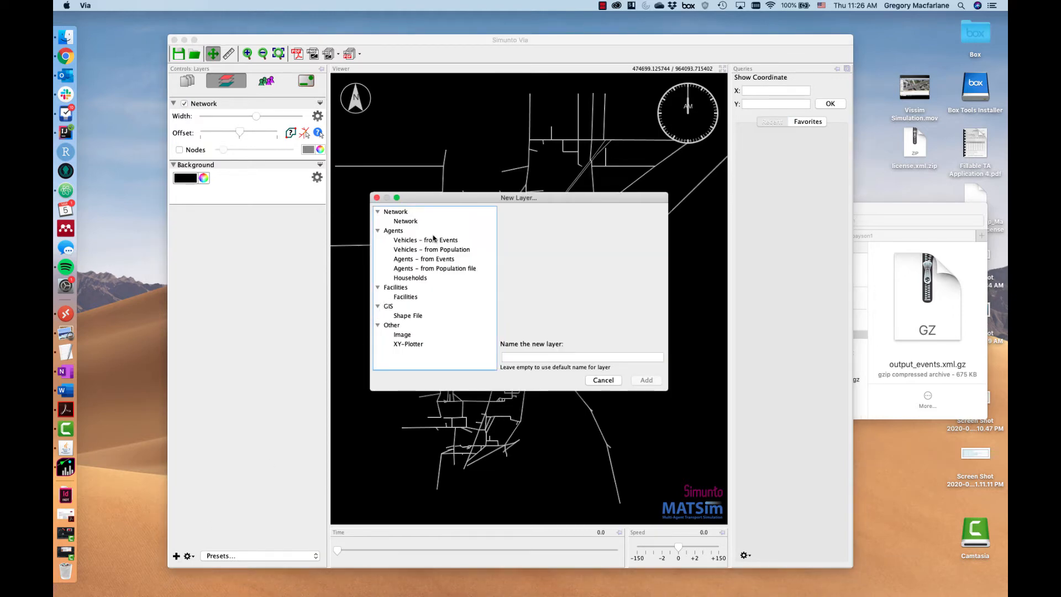
pyautogui.click(425, 240)
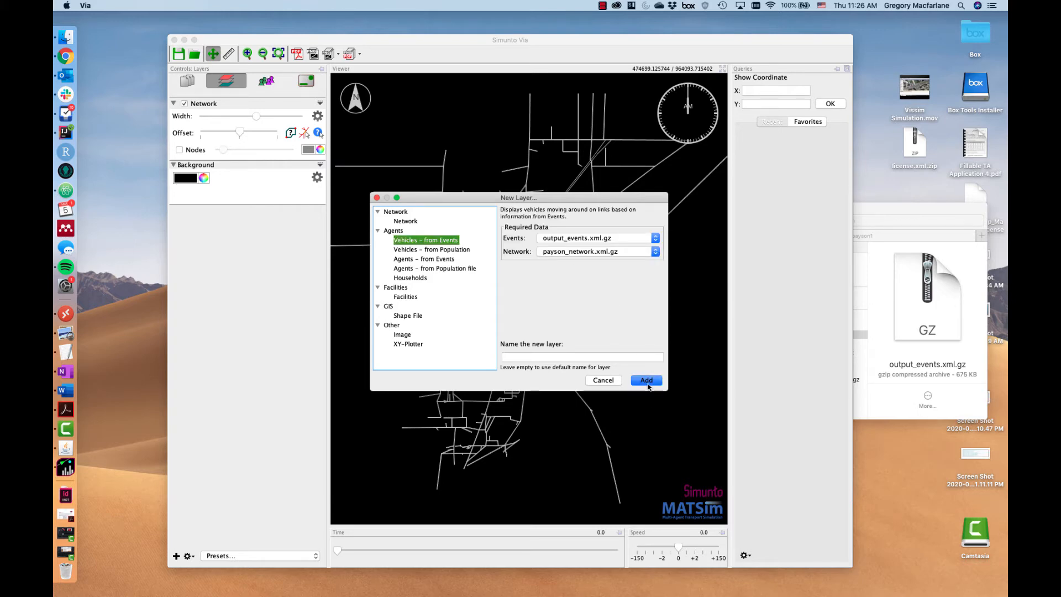
pyautogui.click(644, 380)
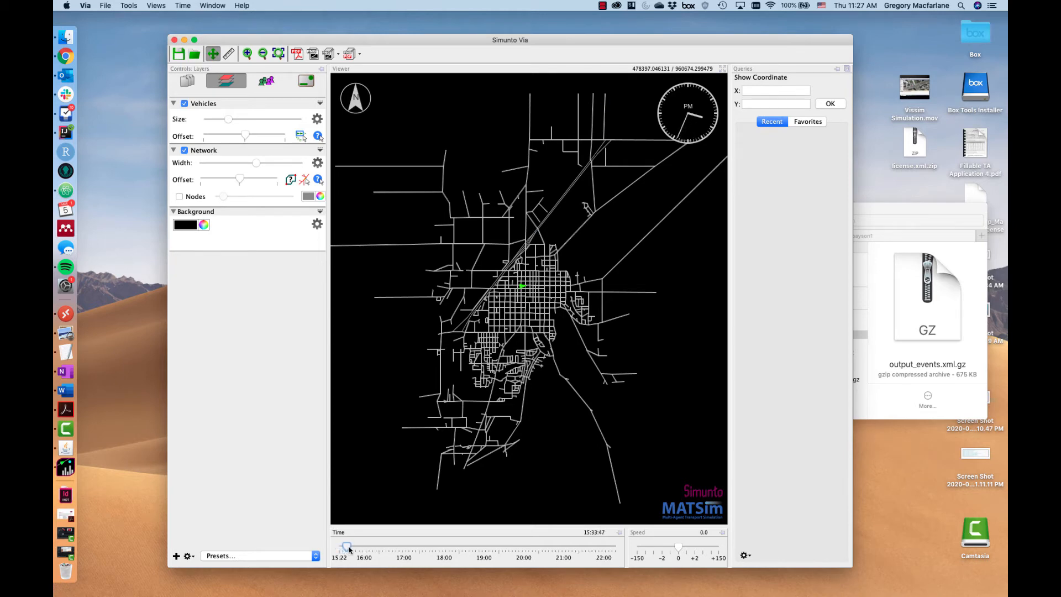
# Play the animation with the Time and Speed sliders so cars move, then stop playback
pyautogui.moveTo(347, 547); pyautogui.dragTo(357, 547)
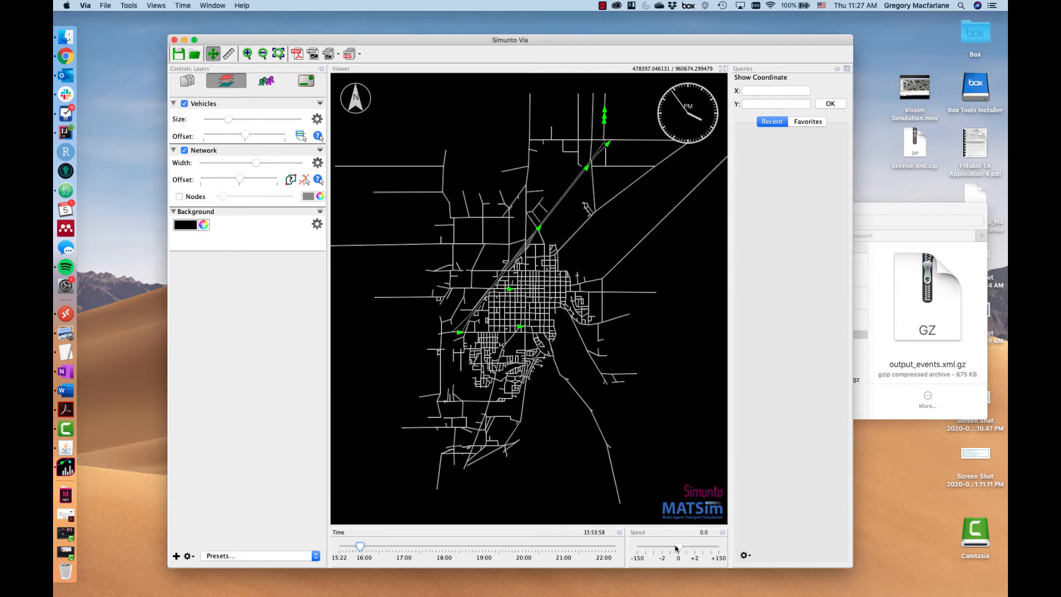
pyautogui.moveTo(677, 547); pyautogui.dragTo(688, 547)
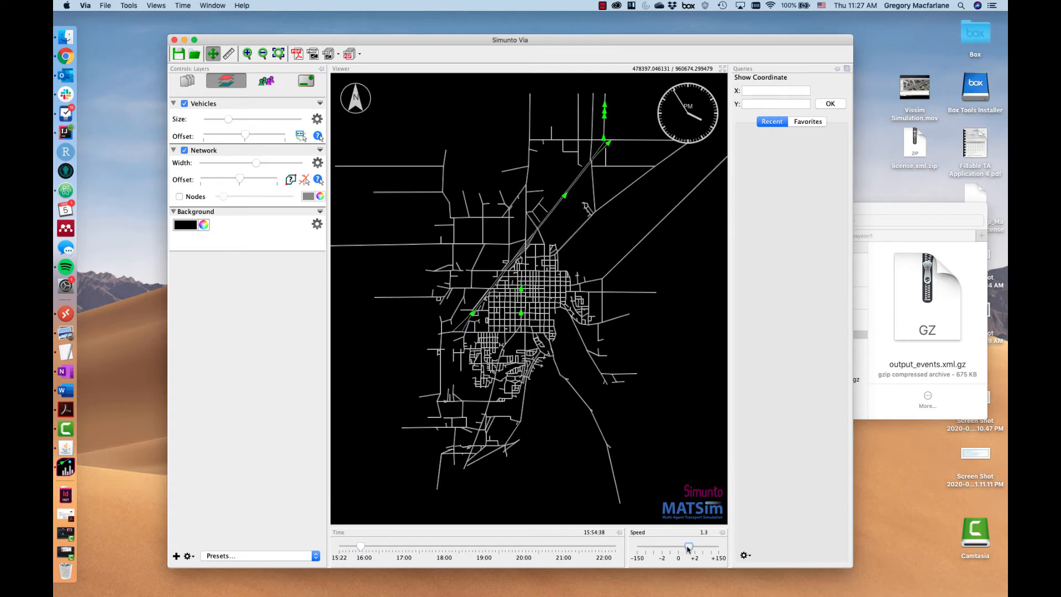
pyautogui.moveTo(688, 548); pyautogui.dragTo(692, 547)
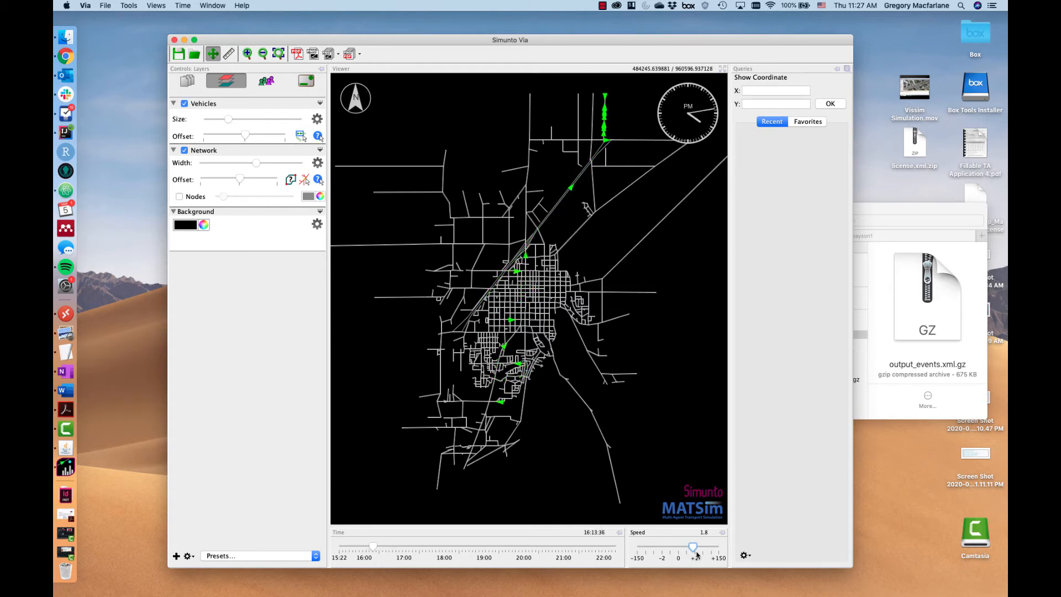
pyautogui.moveTo(692, 547); pyautogui.dragTo(710, 547)
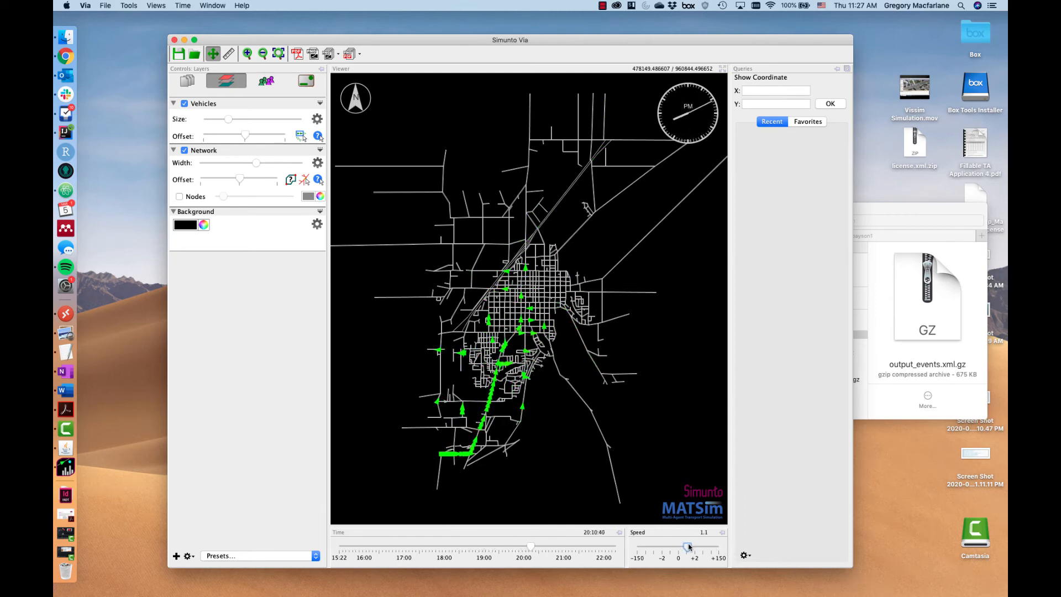
pyautogui.moveTo(687, 547); pyautogui.dragTo(682, 547)
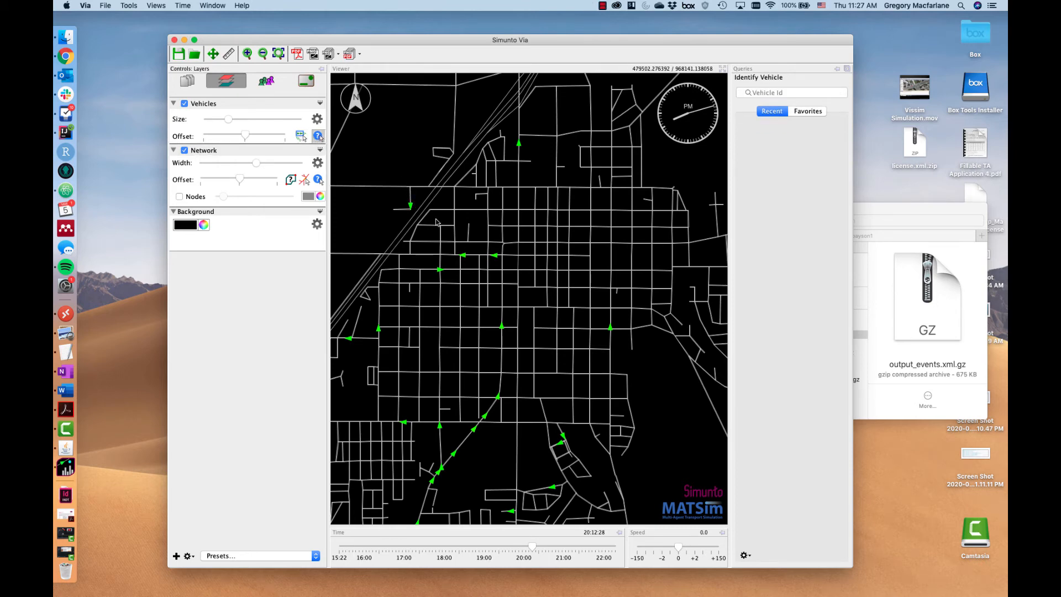
# Identify vehicle 306 to show its tracks and switch its panel from Plan to Attributes
pyautogui.click(463, 255)
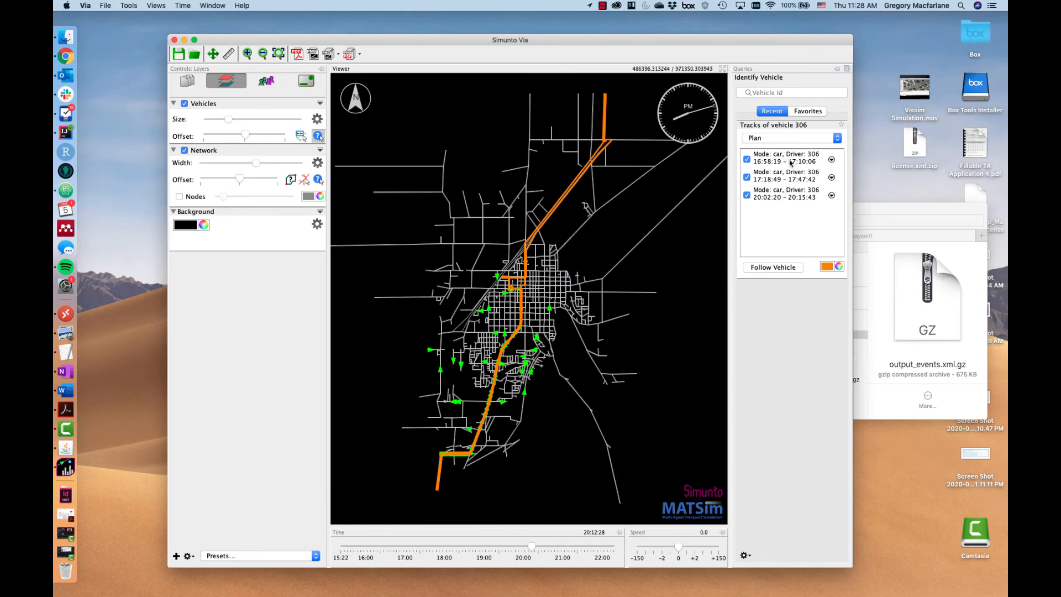
pyautogui.click(785, 176)
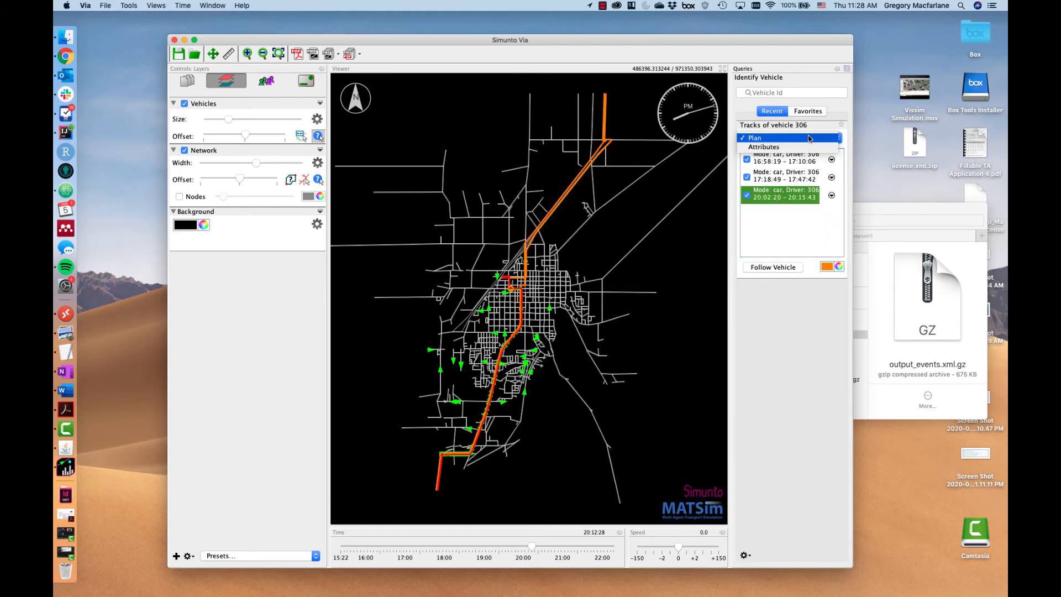
pyautogui.click(787, 147)
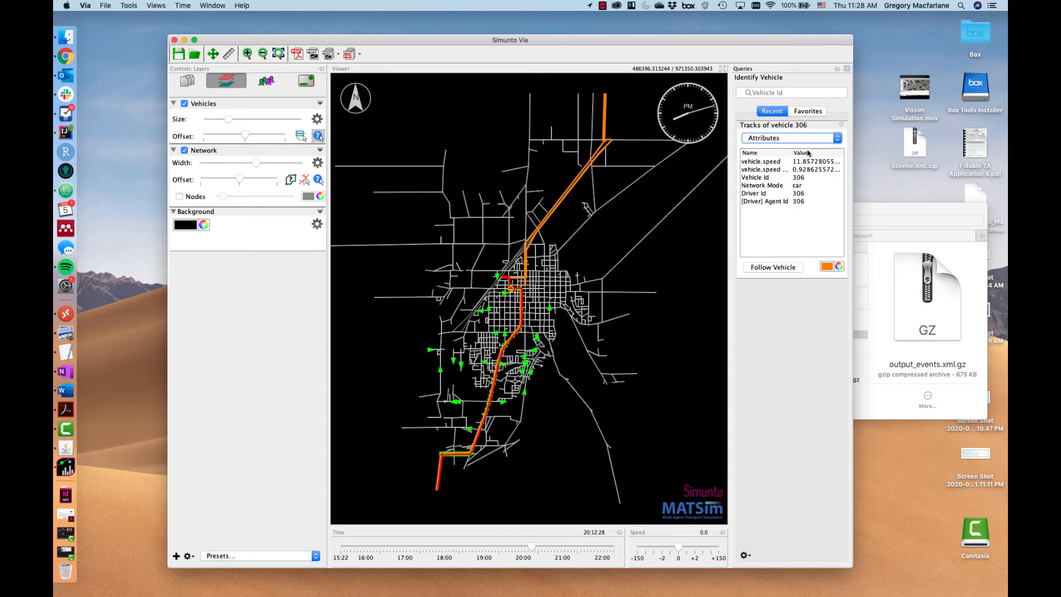
pyautogui.click(789, 137)
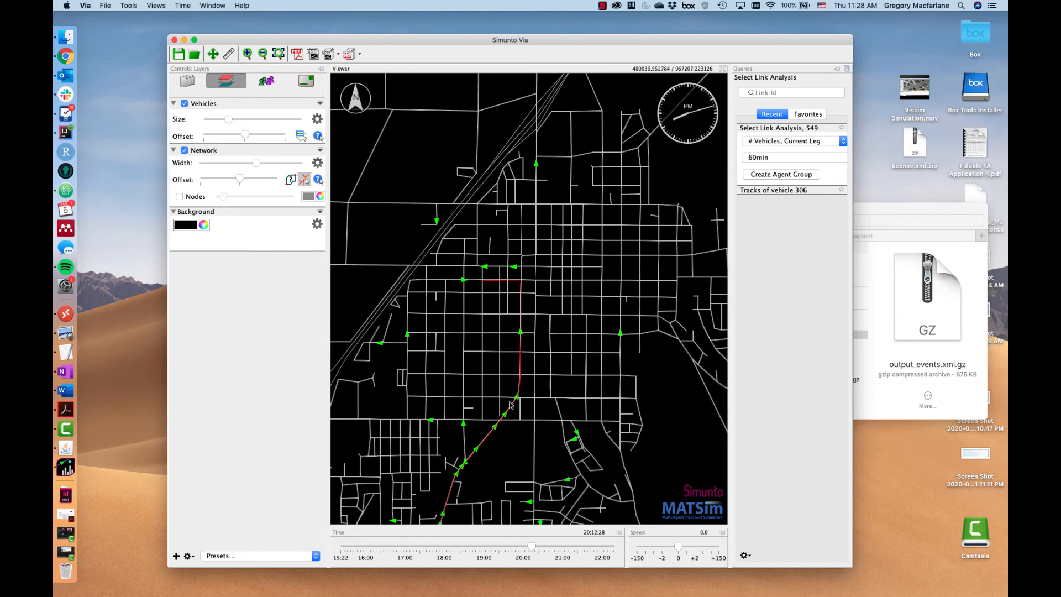
# Run a select-link analysis on link 1528 covering all times
pyautogui.click(521, 305)
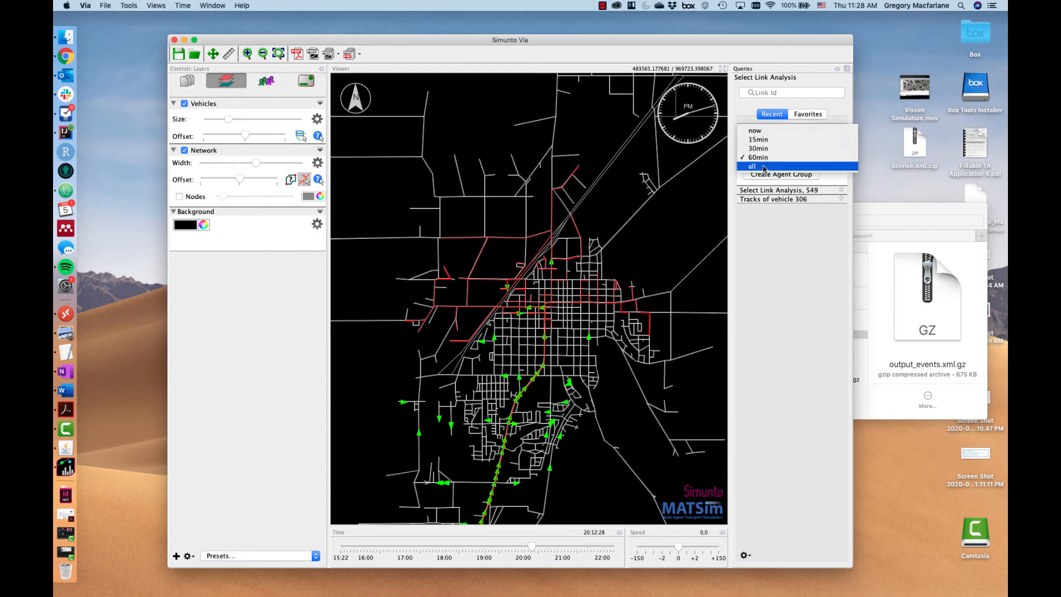
pyautogui.click(752, 165)
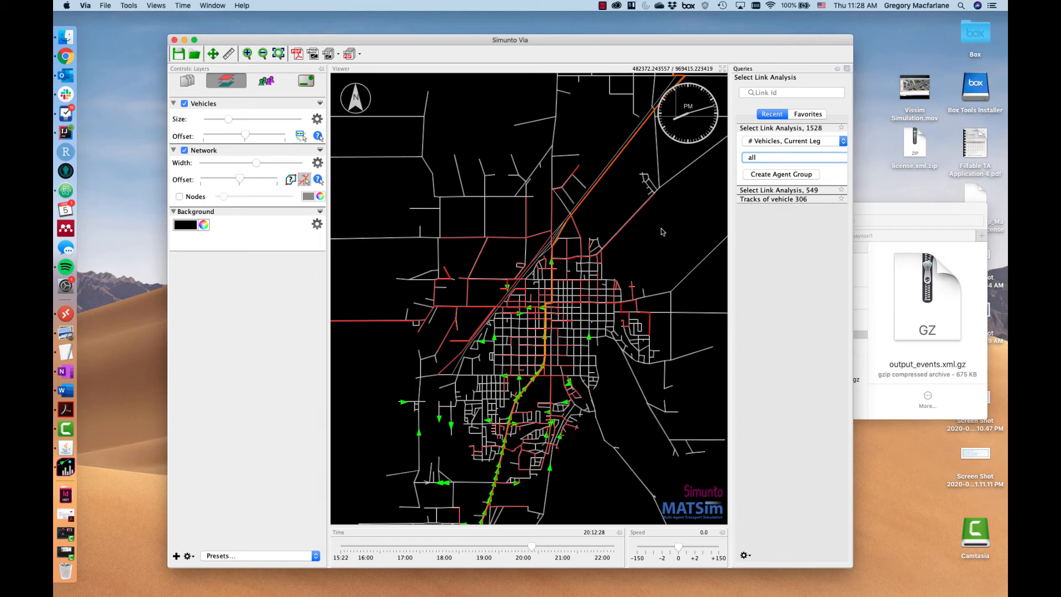
pyautogui.moveTo(607, 272)
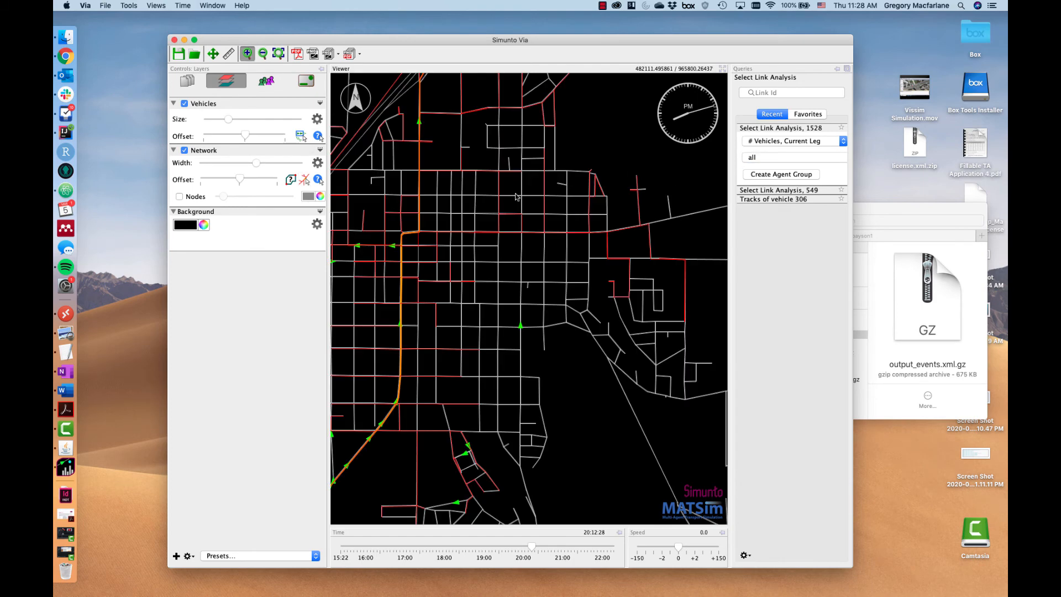
pyautogui.moveTo(369, 253)
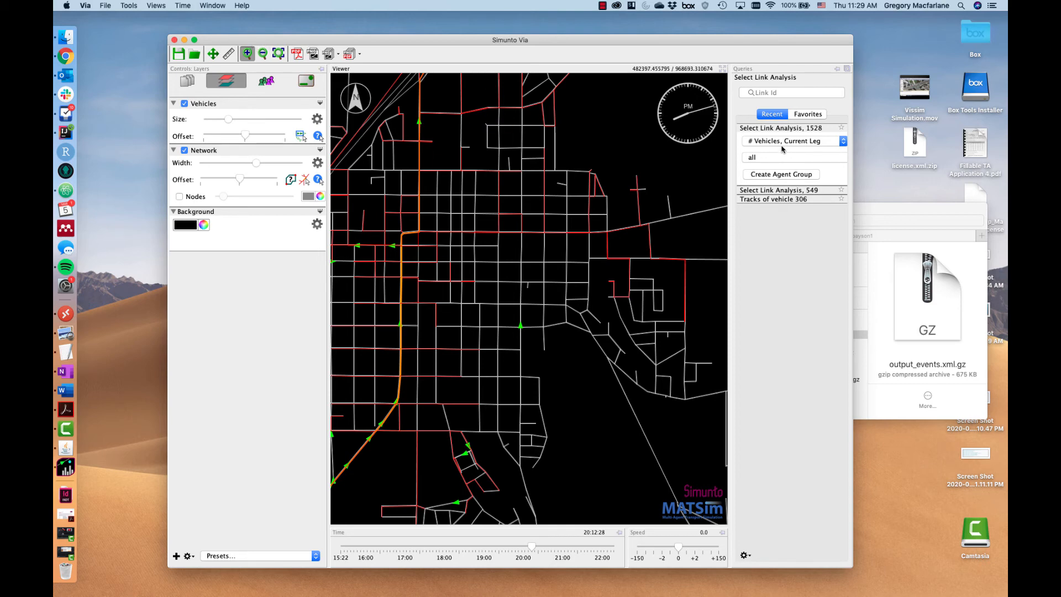
pyautogui.moveTo(782, 149)
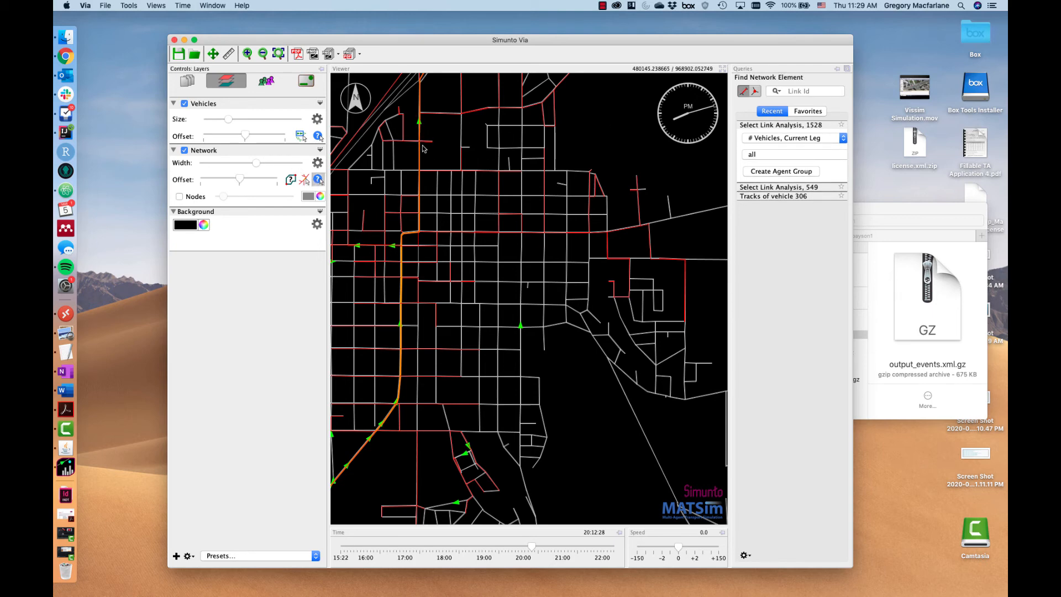
# Select link 1047 on the map and show its from/to nodes, capacity 800, length and free speed
pyautogui.click(418, 146)
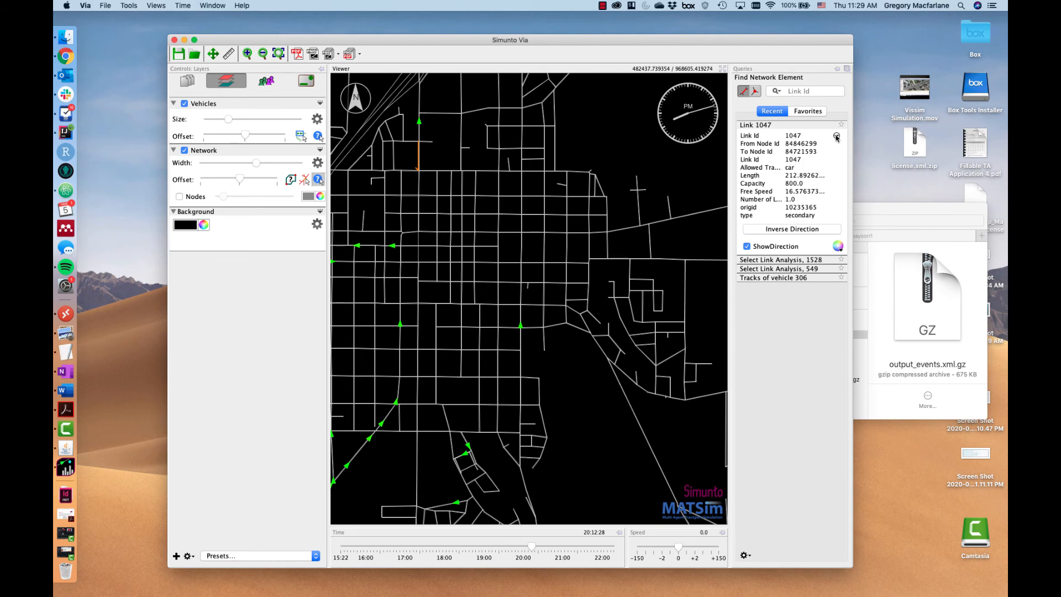
pyautogui.click(836, 135)
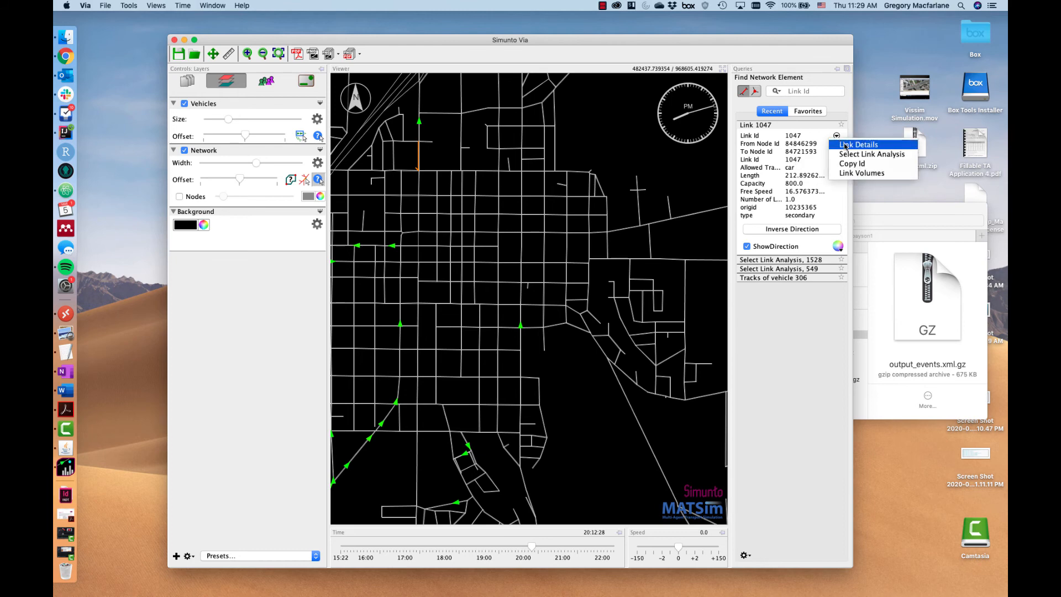
pyautogui.moveTo(863, 172)
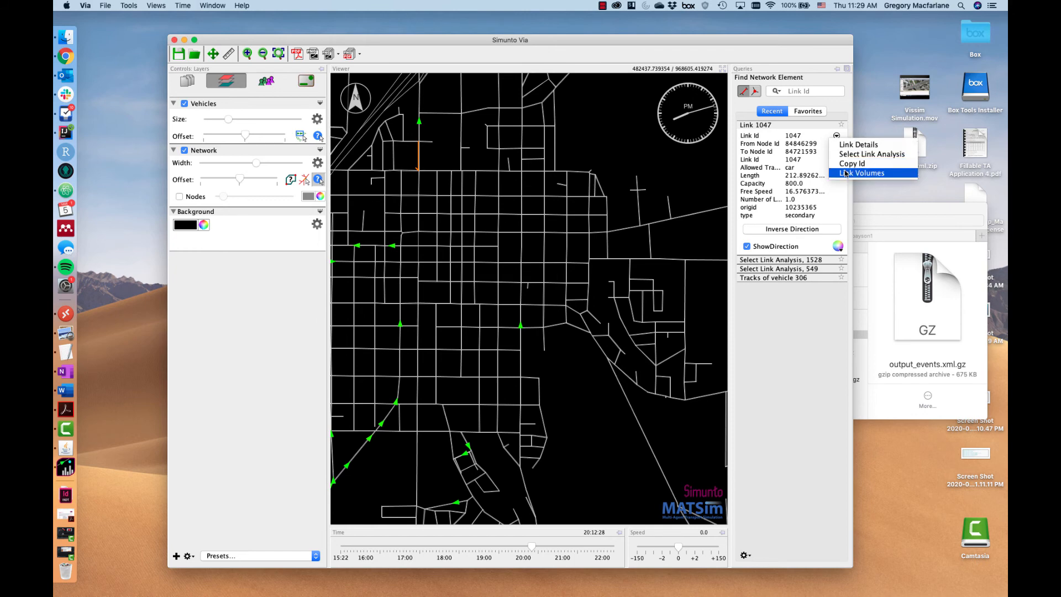
pyautogui.click(863, 172)
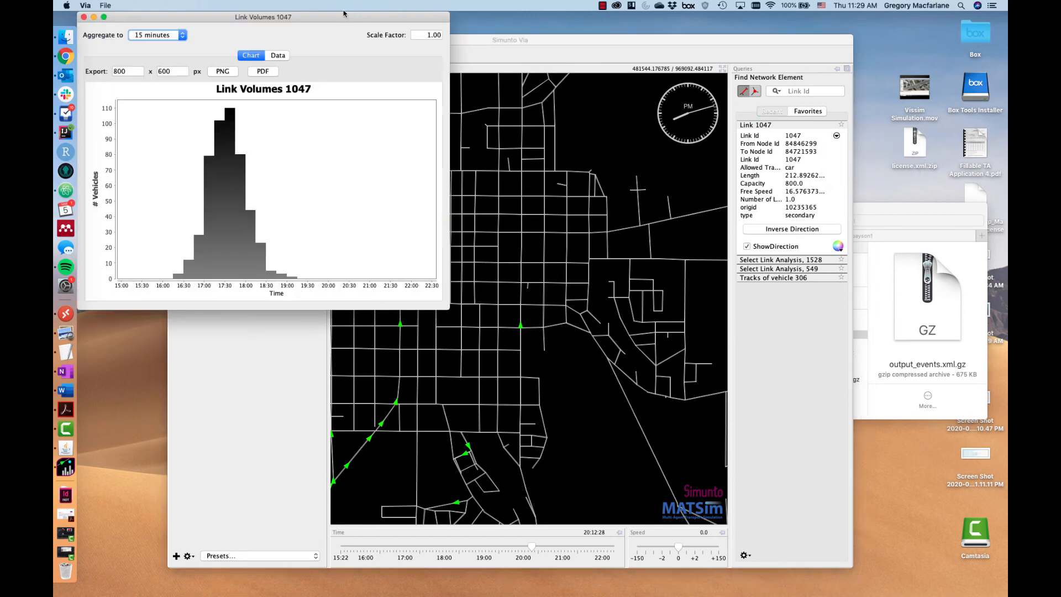
pyautogui.moveTo(263, 16); pyautogui.dragTo(327, 40)
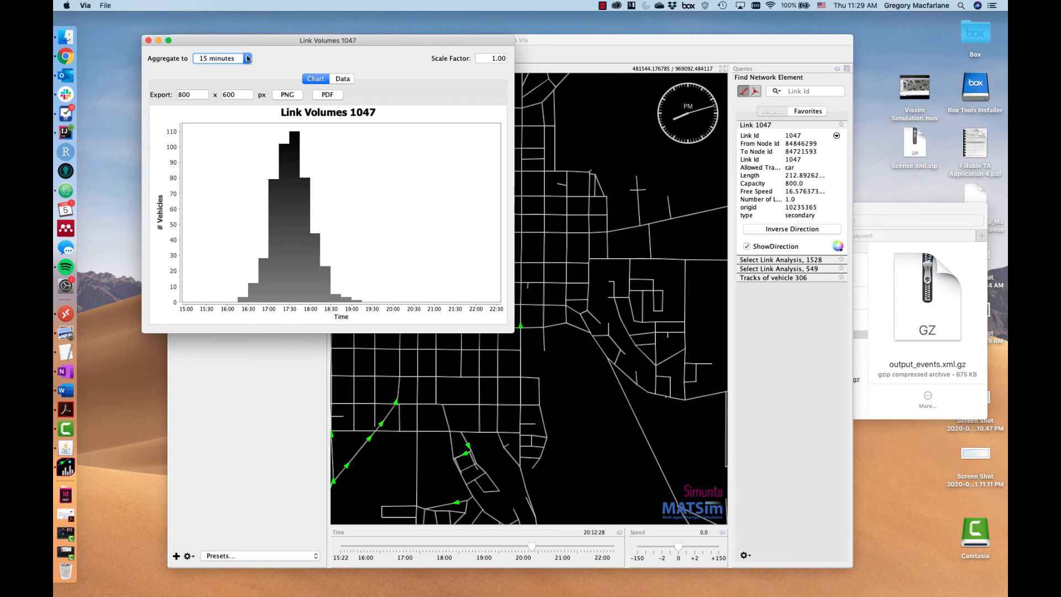
pyautogui.click(222, 59)
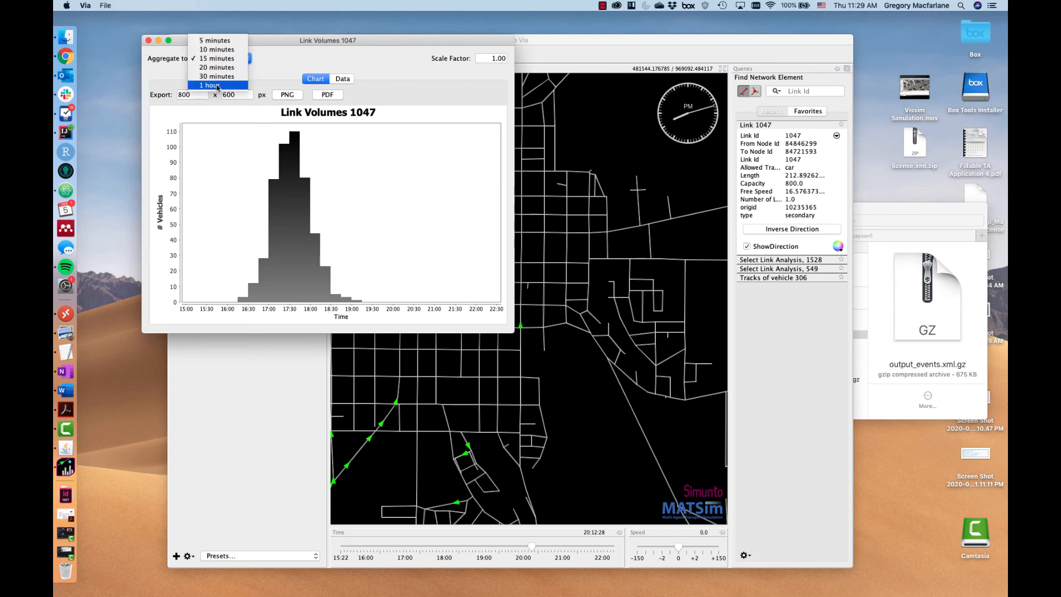
pyautogui.click(210, 85)
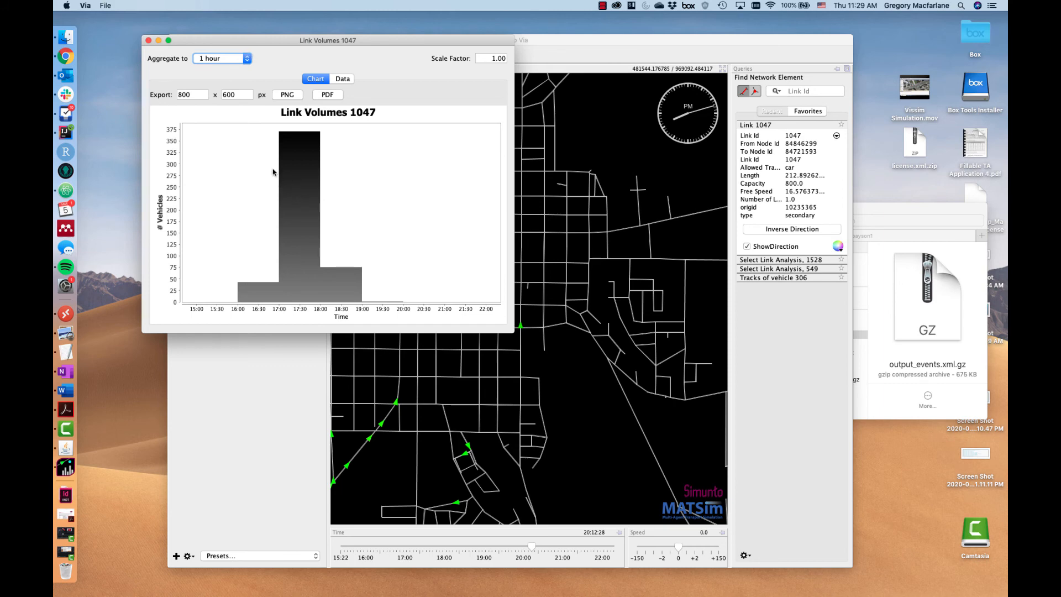
pyautogui.click(221, 59)
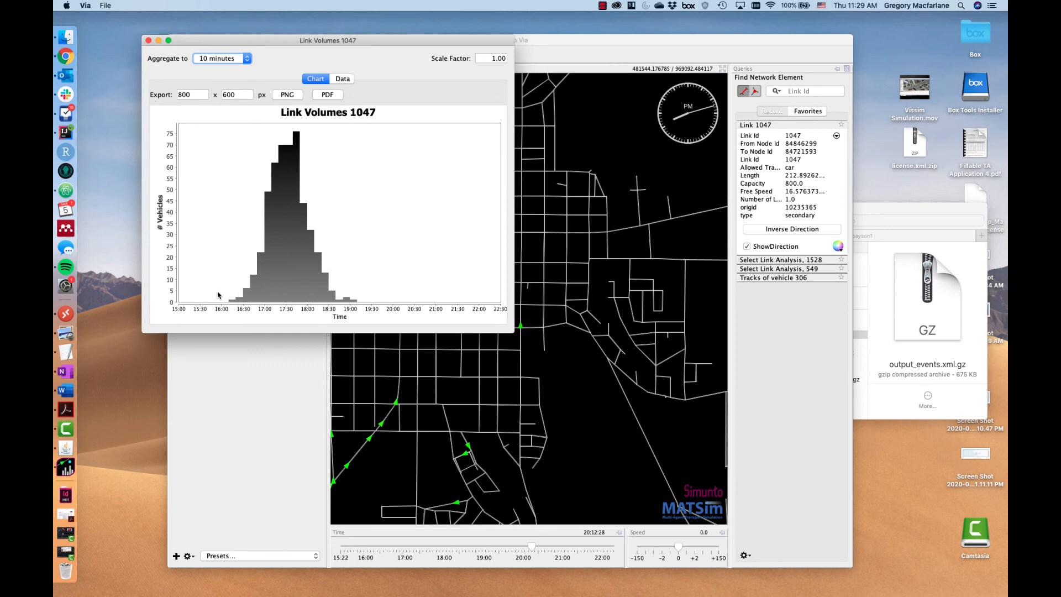
pyautogui.moveTo(371, 259)
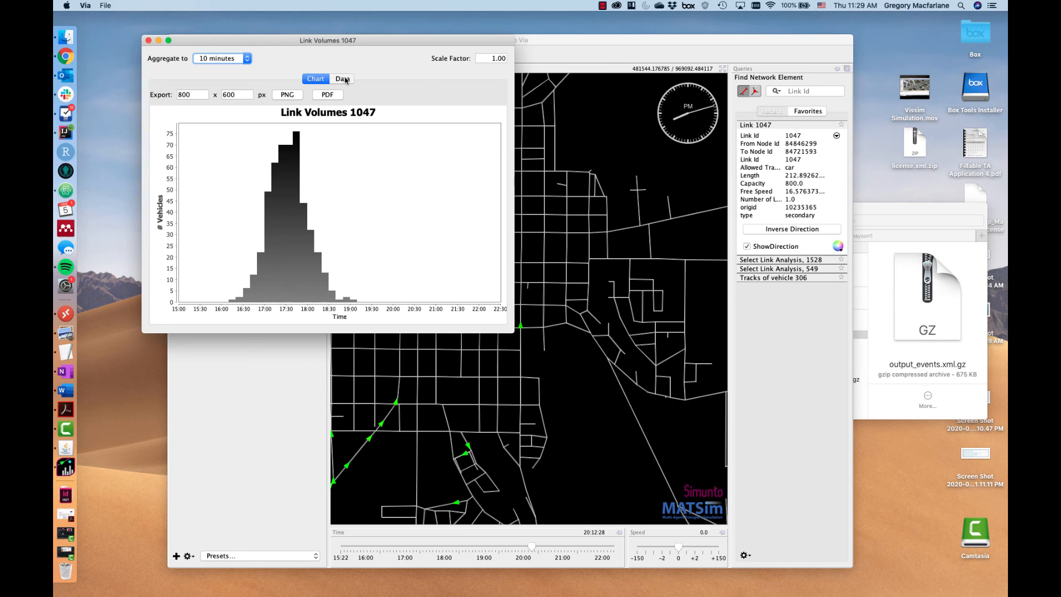
pyautogui.click(341, 79)
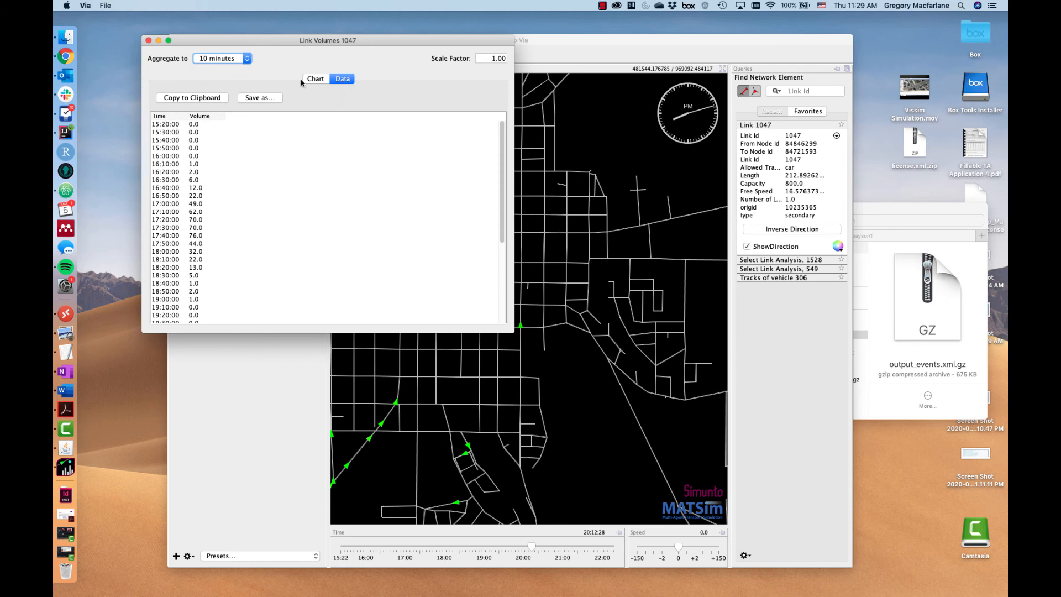
pyautogui.moveTo(309, 86)
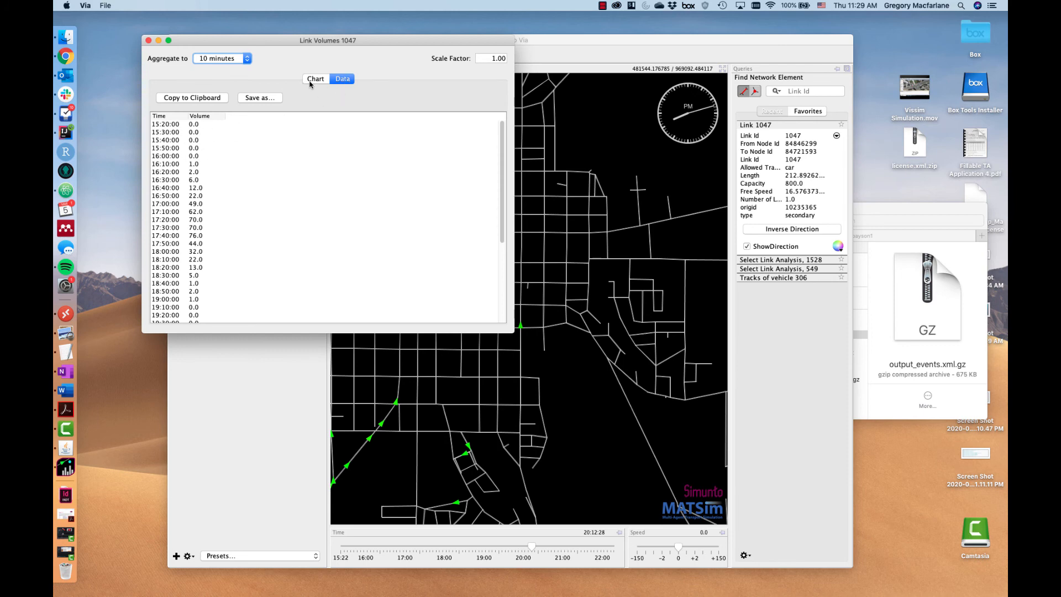
pyautogui.click(315, 78)
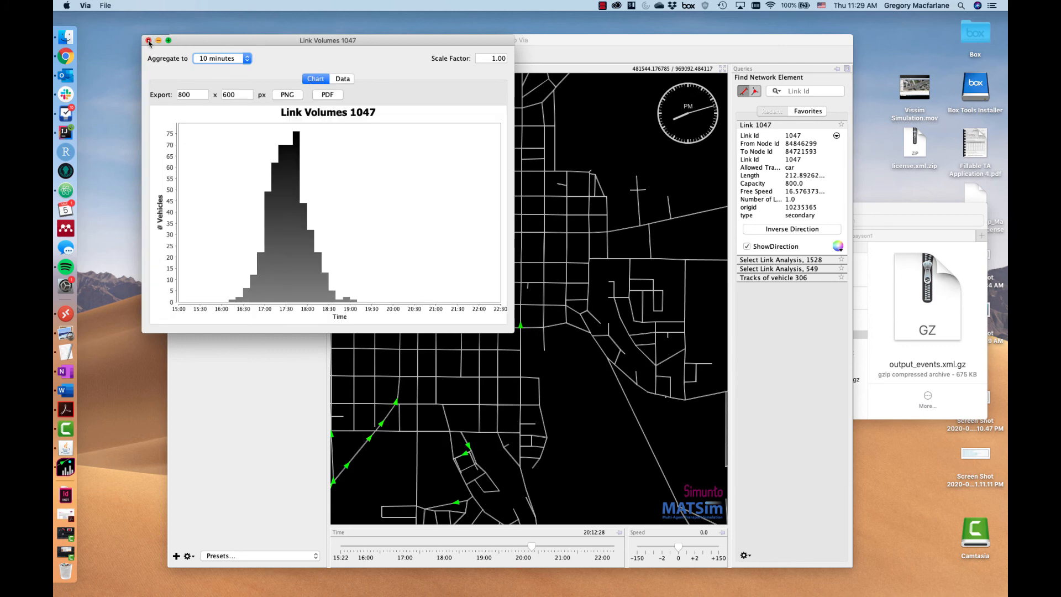
pyautogui.click(146, 41)
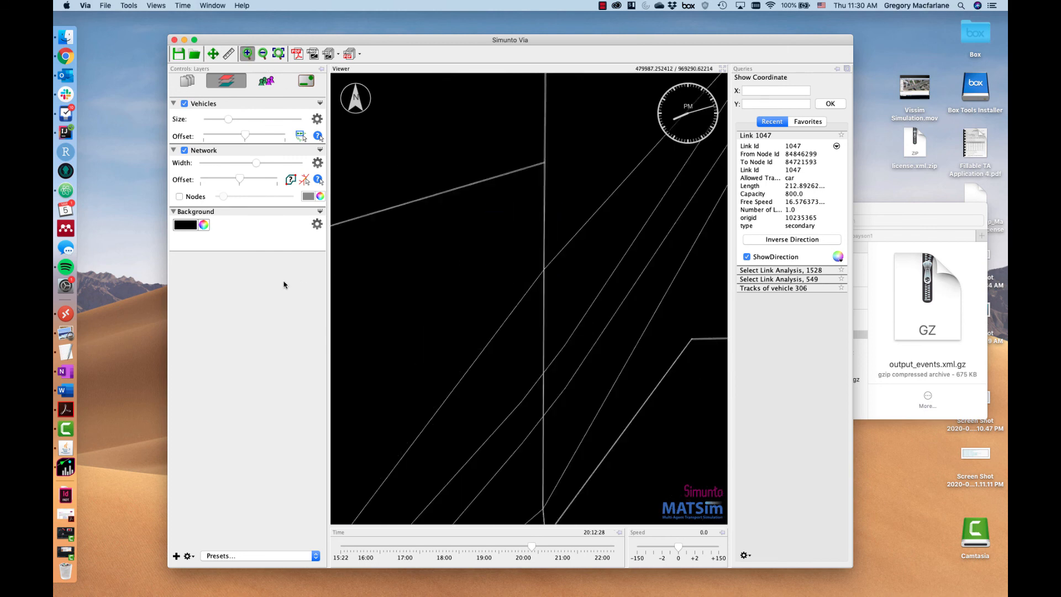
# Show the network nodes and query node 84414313 for its coordinates and link counts
pyautogui.click(181, 196)
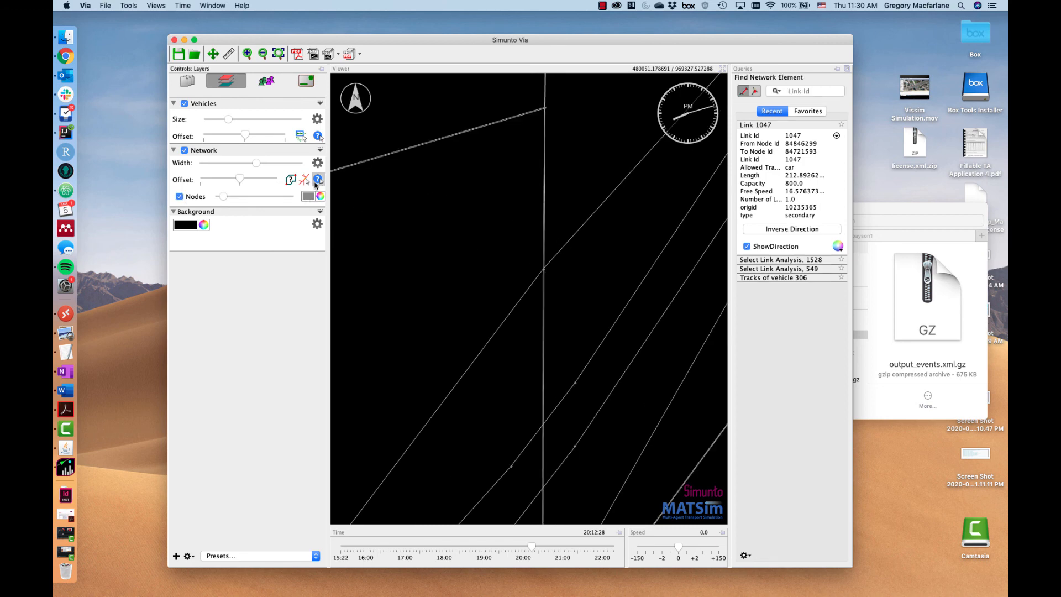
pyautogui.moveTo(544, 269)
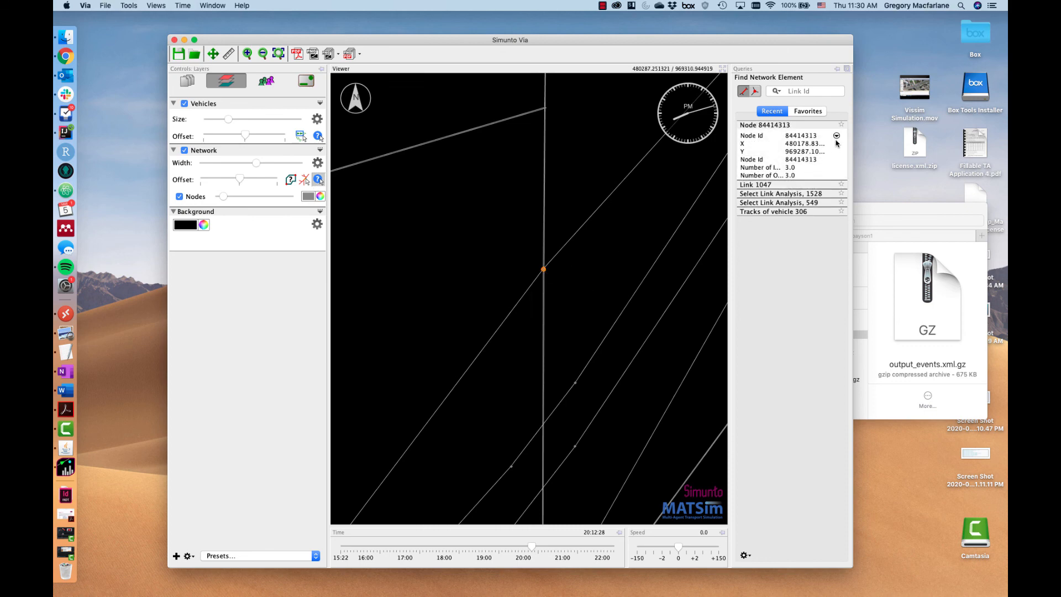
pyautogui.click(837, 134)
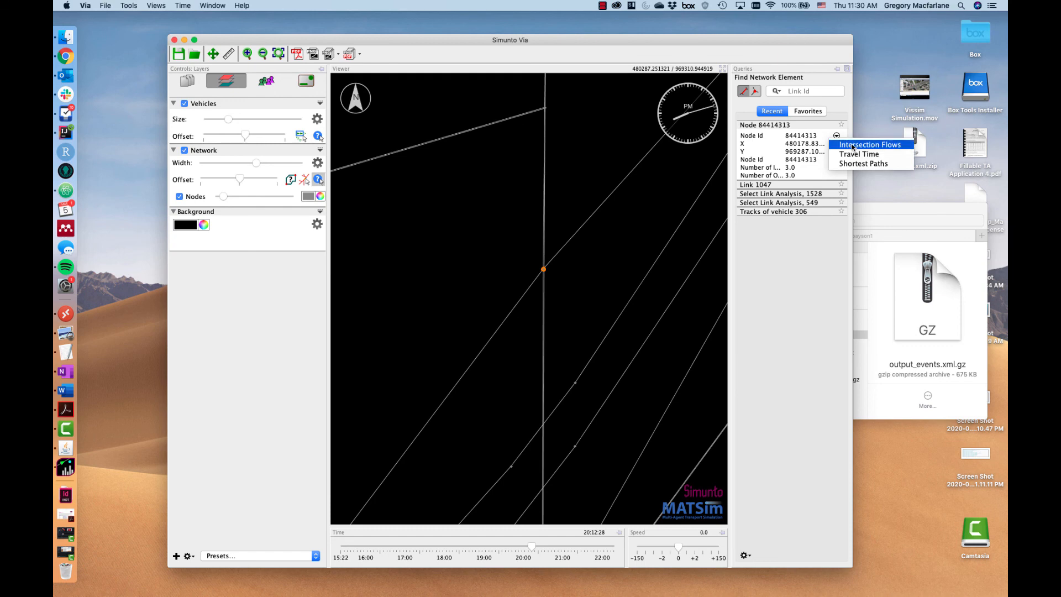
# Show the Intersection Flows chart for node 84414313 with the time range narrowed to 16:00–19:00
pyautogui.click(869, 145)
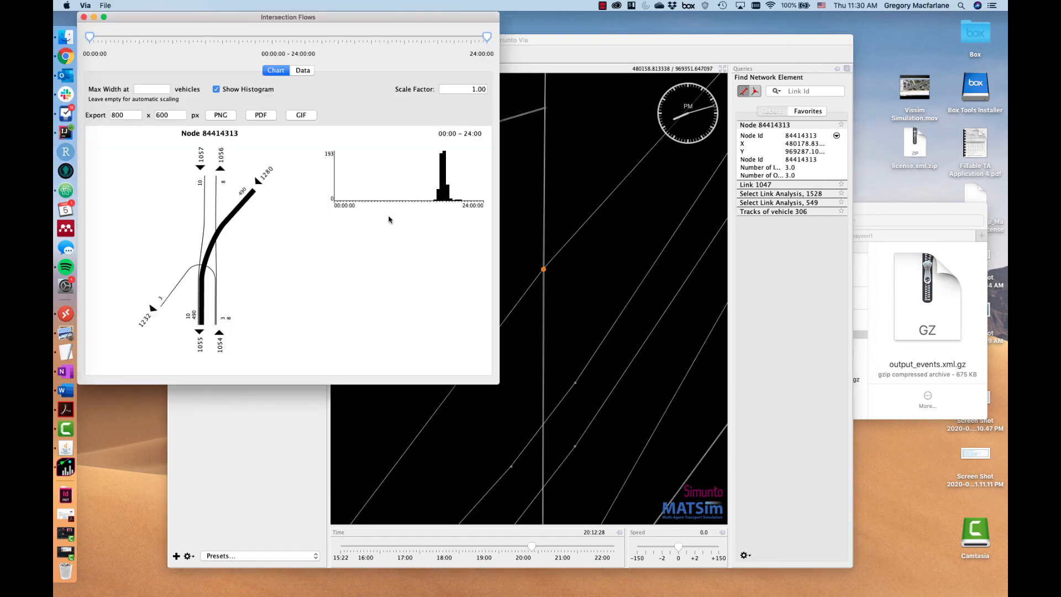
pyautogui.moveTo(159, 254)
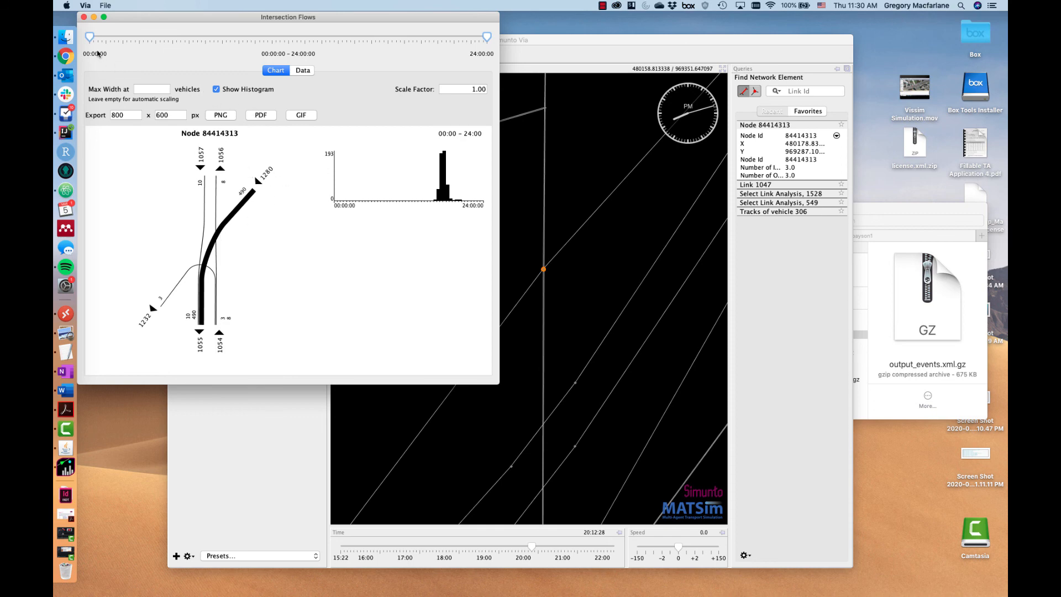
pyautogui.moveTo(89, 36); pyautogui.dragTo(305, 37)
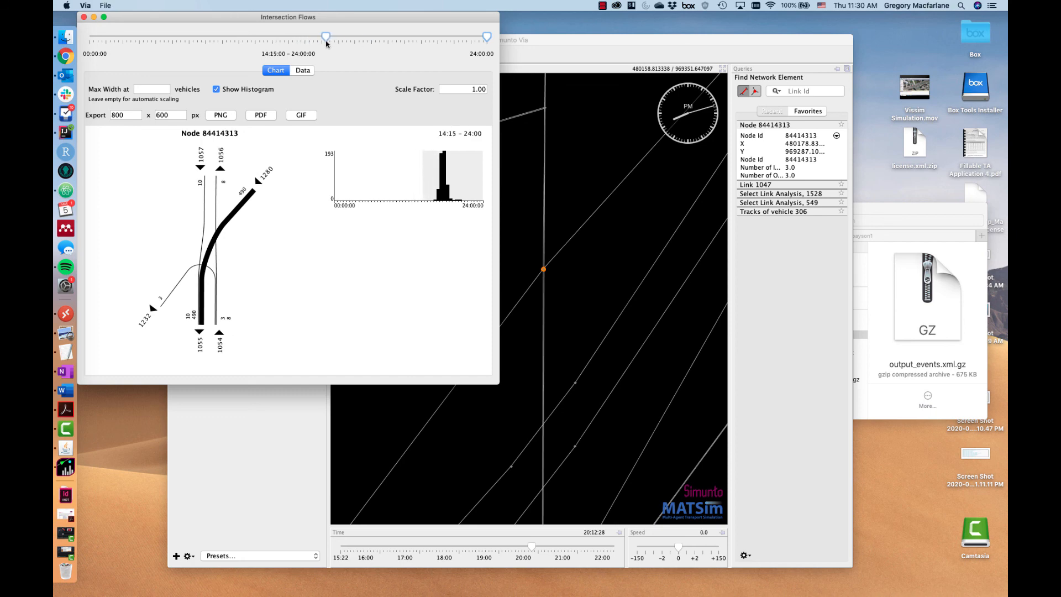
pyautogui.moveTo(325, 36); pyautogui.dragTo(364, 37)
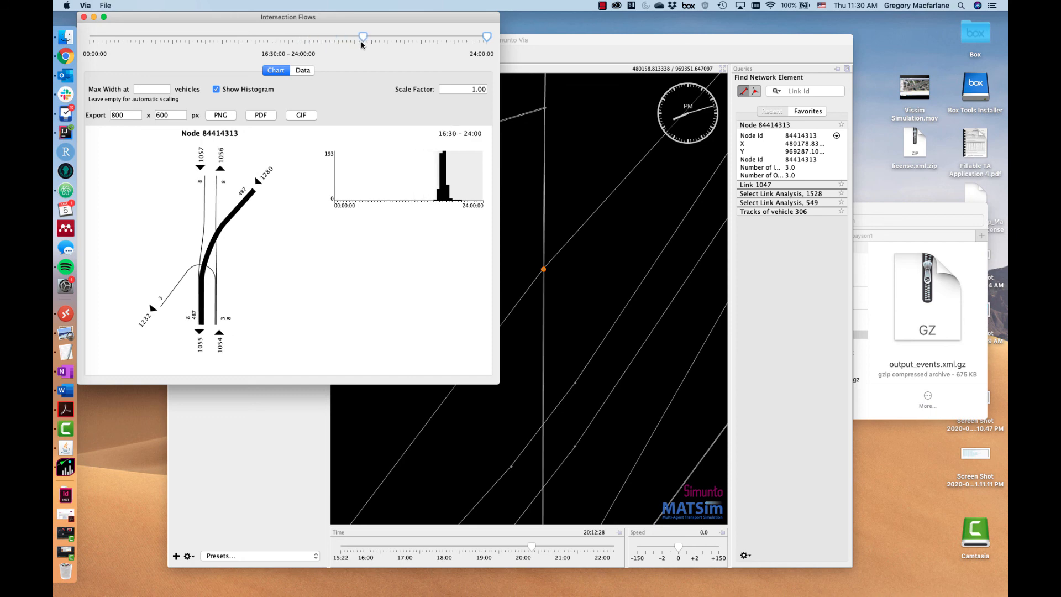
pyautogui.moveTo(364, 36); pyautogui.dragTo(356, 37)
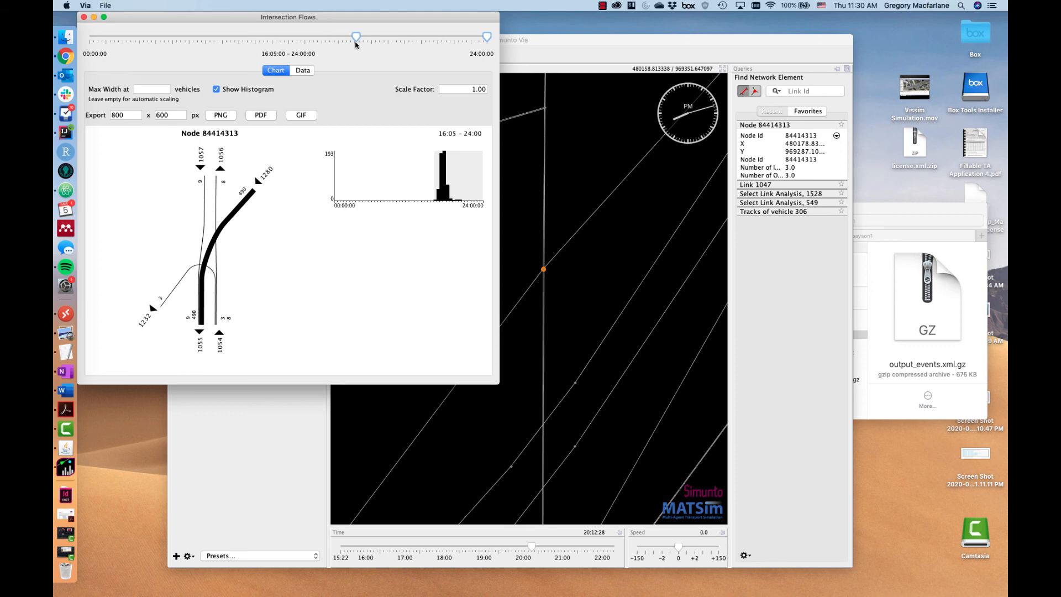
pyautogui.moveTo(486, 38); pyautogui.dragTo(408, 38)
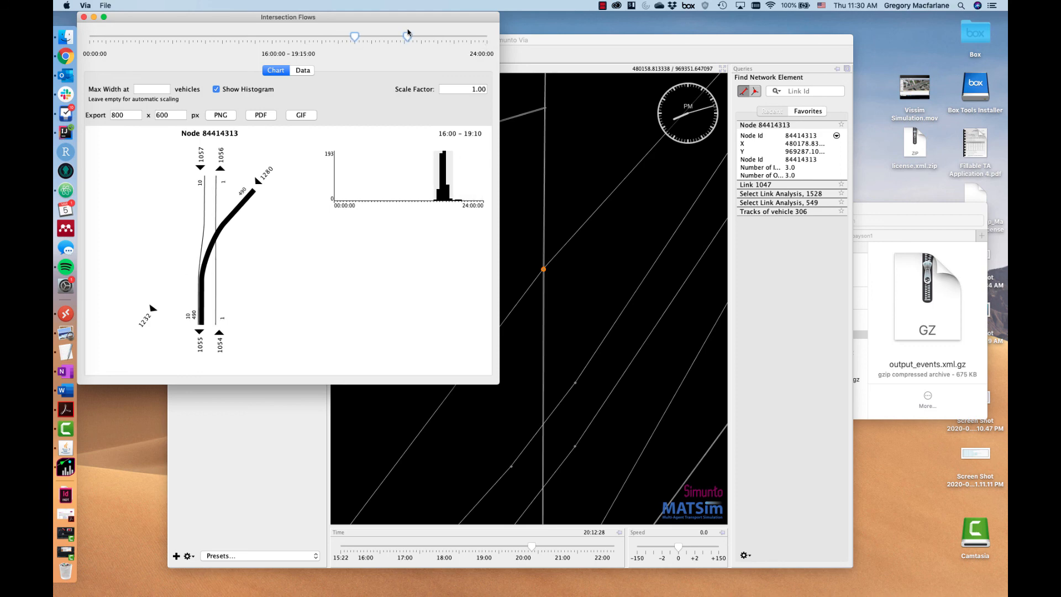
pyautogui.moveTo(407, 36); pyautogui.dragTo(405, 37)
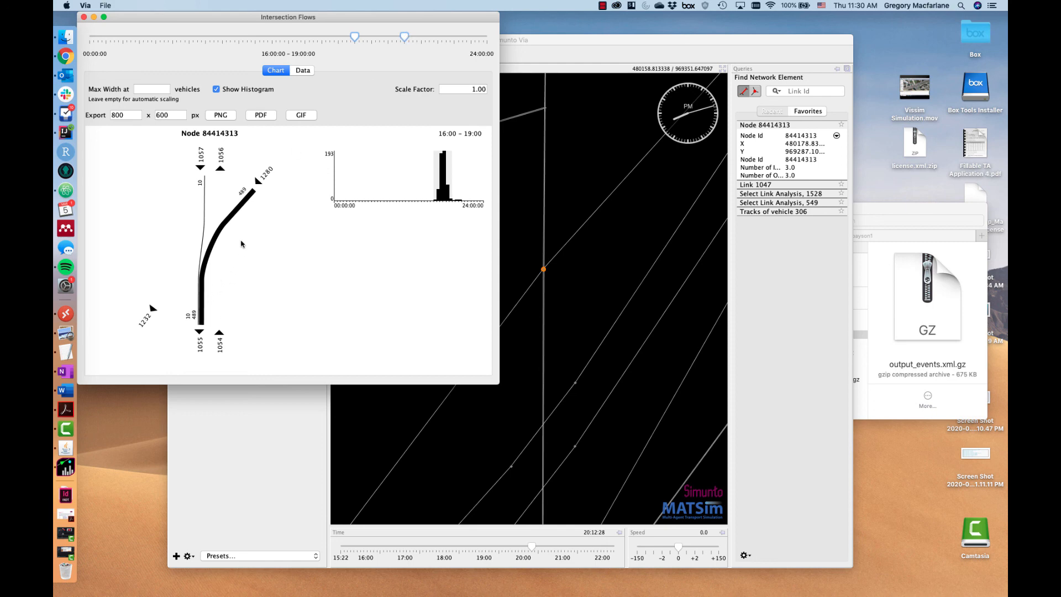
pyautogui.moveTo(191, 189)
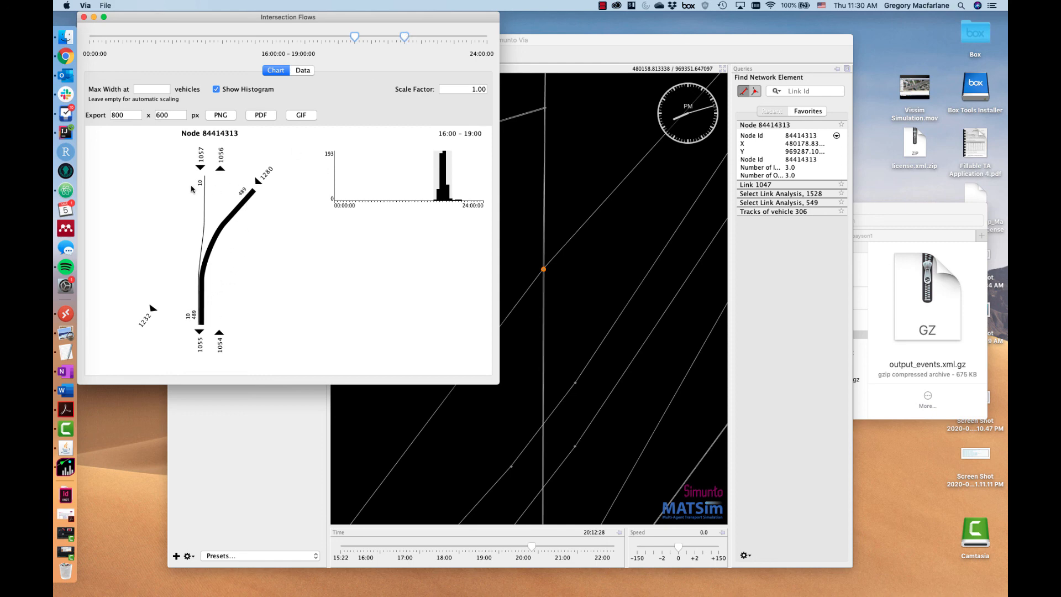